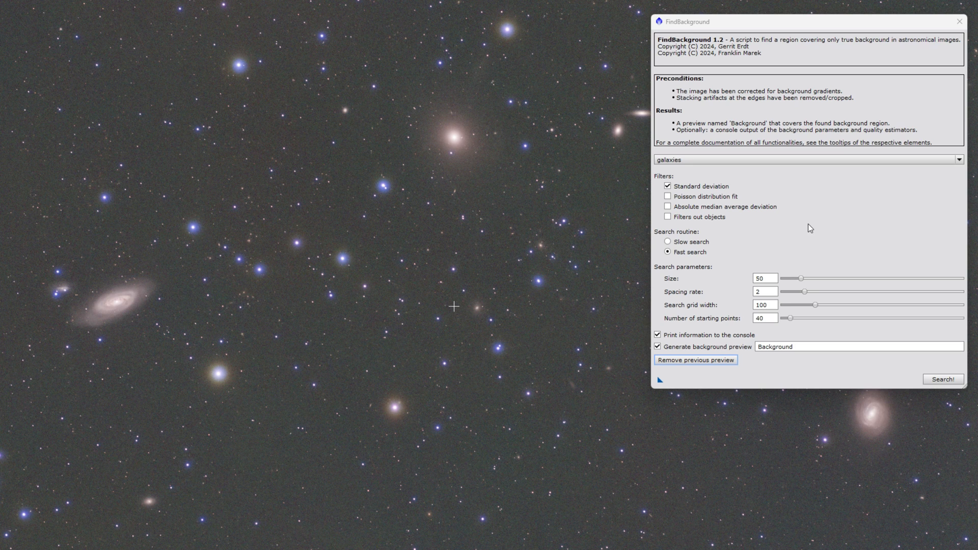
{"action": "mouse_move", "coordinate": [797, 230]}
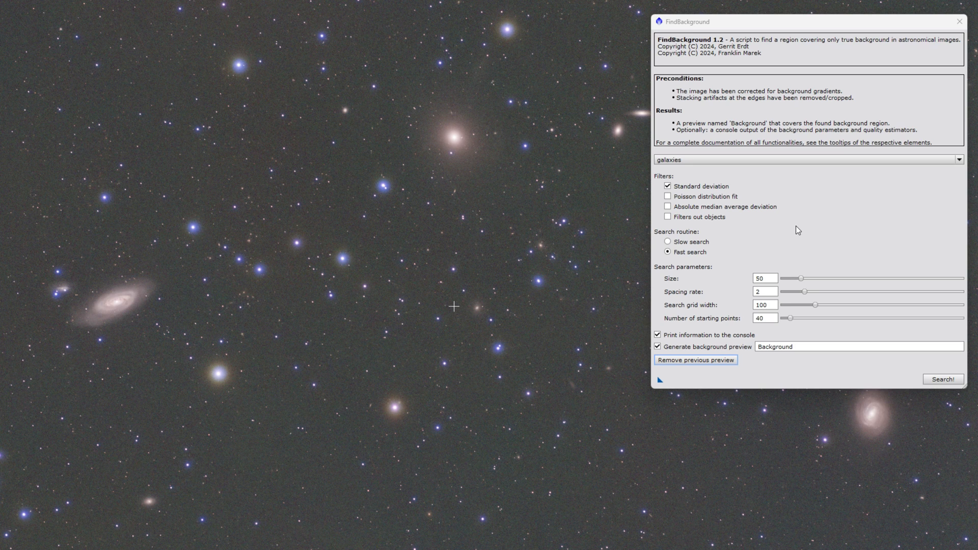
{"action": "mouse_move", "coordinate": [793, 225]}
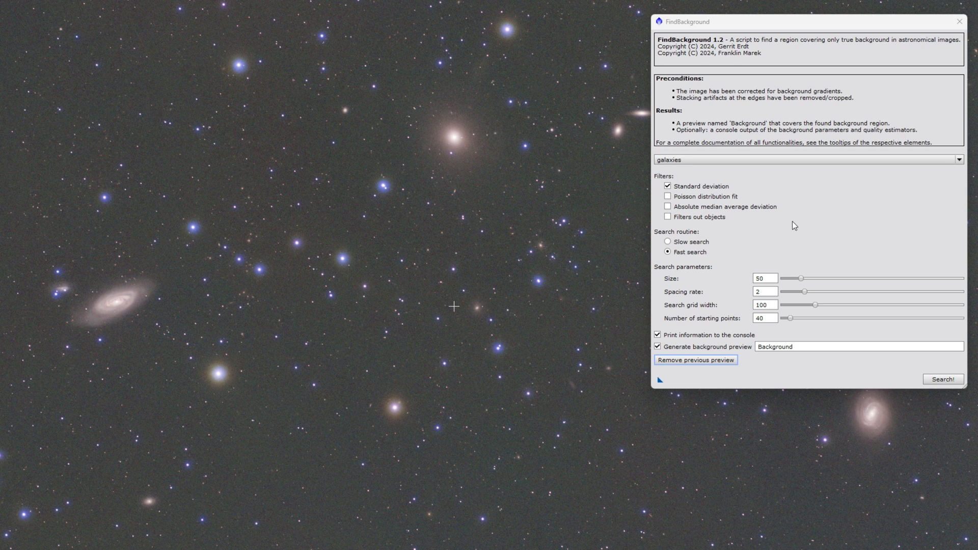
{"action": "mouse_move", "coordinate": [815, 241]}
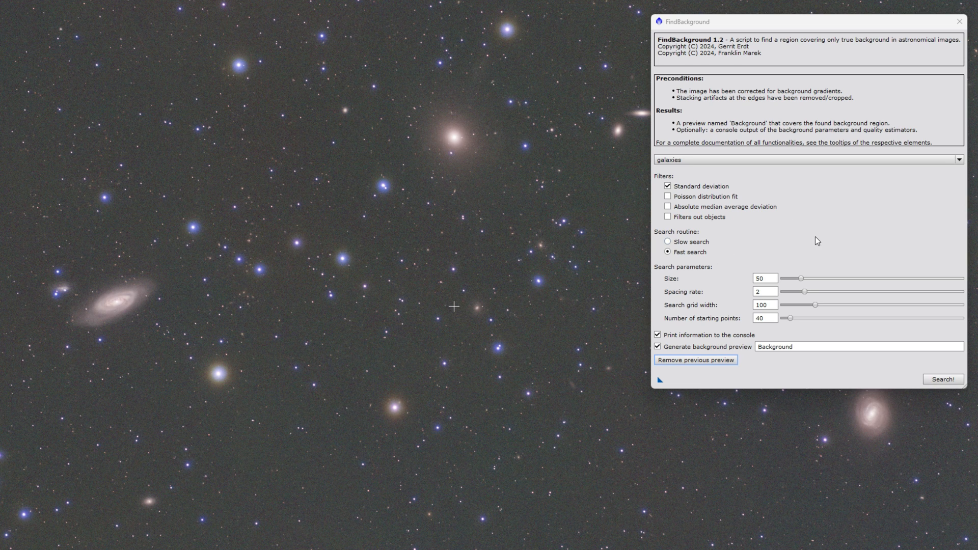
{"action": "mouse_move", "coordinate": [721, 56]}
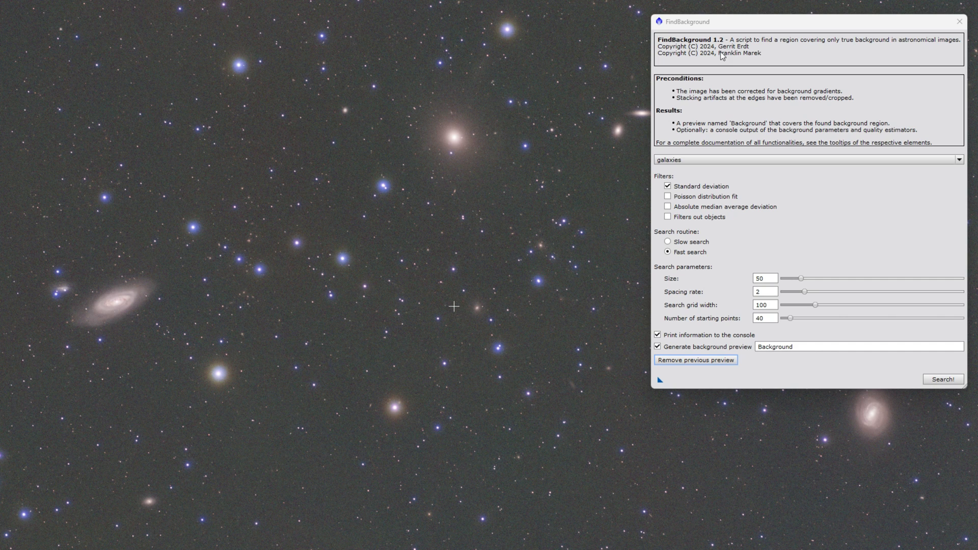
{"action": "mouse_move", "coordinate": [475, 273]}
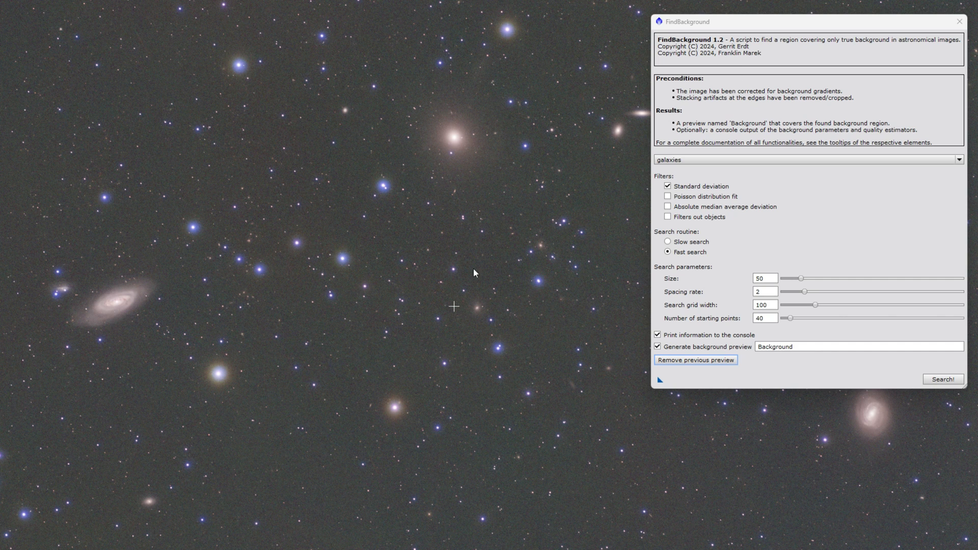
{"action": "mouse_move", "coordinate": [762, 122]}
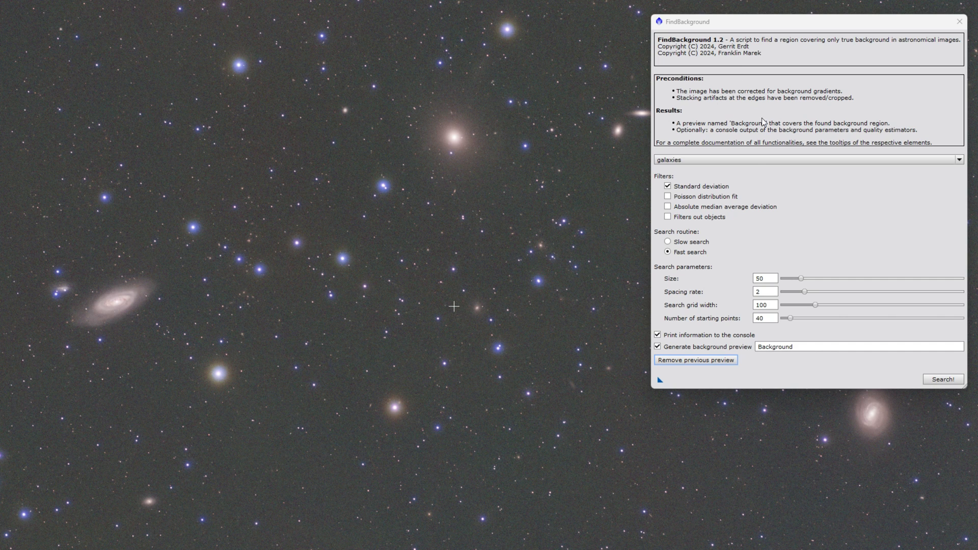
{"action": "mouse_move", "coordinate": [782, 134]}
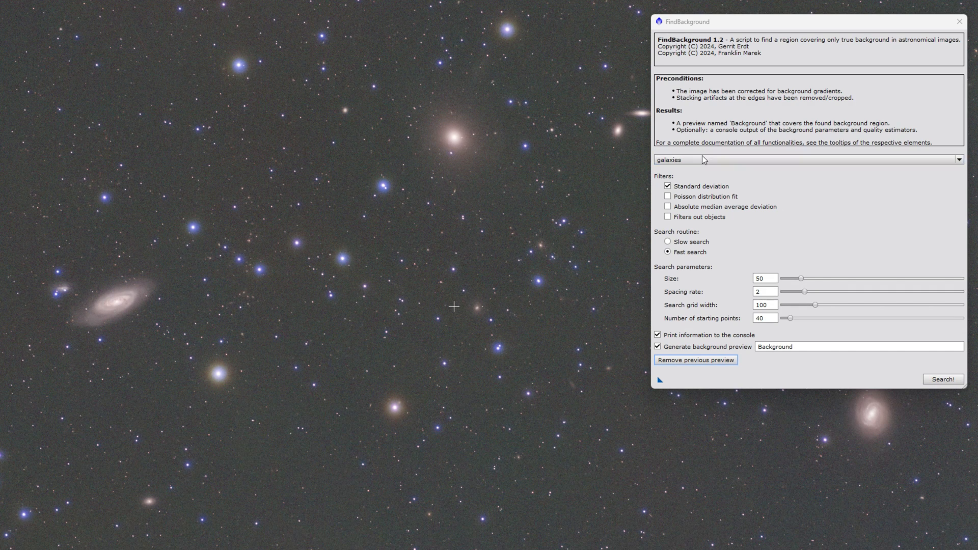
{"action": "mouse_move", "coordinate": [807, 224]}
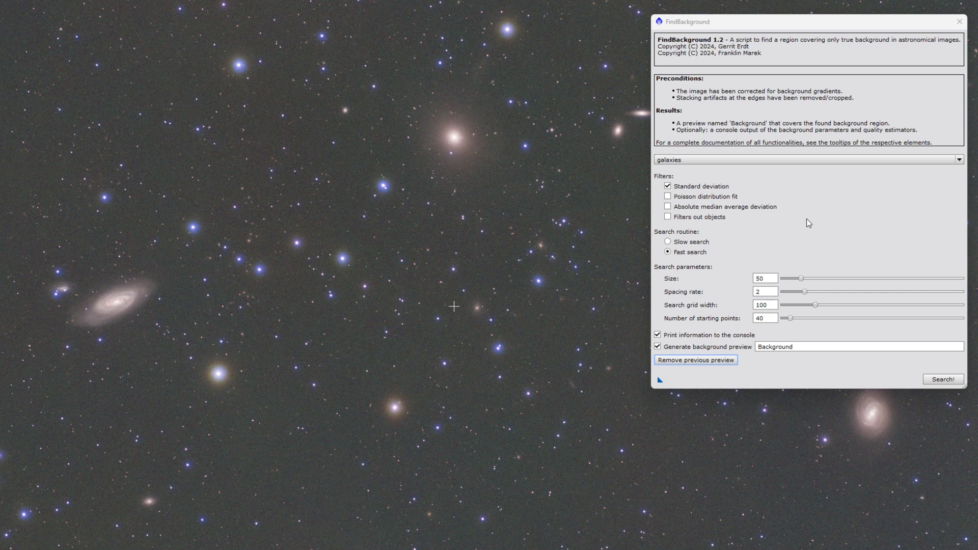
{"action": "mouse_move", "coordinate": [718, 197]}
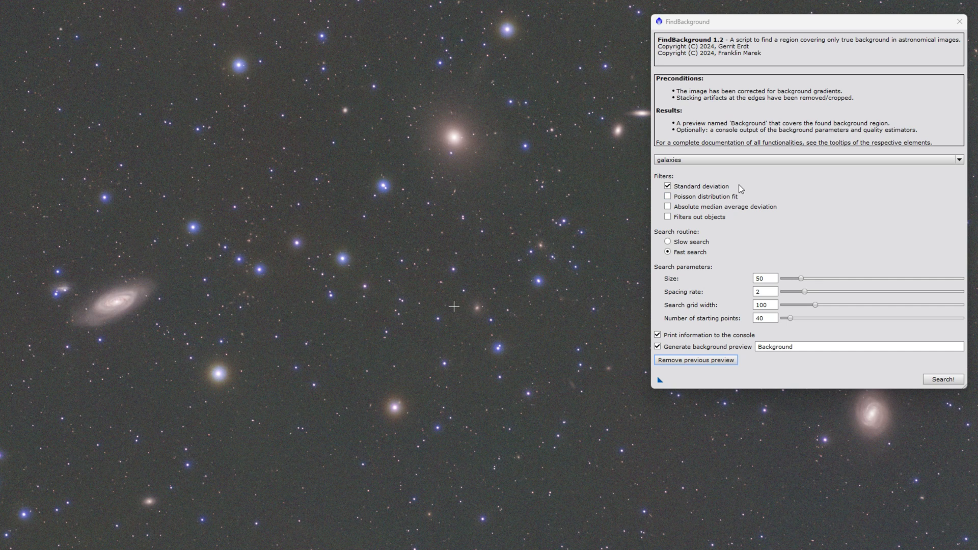
{"action": "mouse_move", "coordinate": [731, 185]}
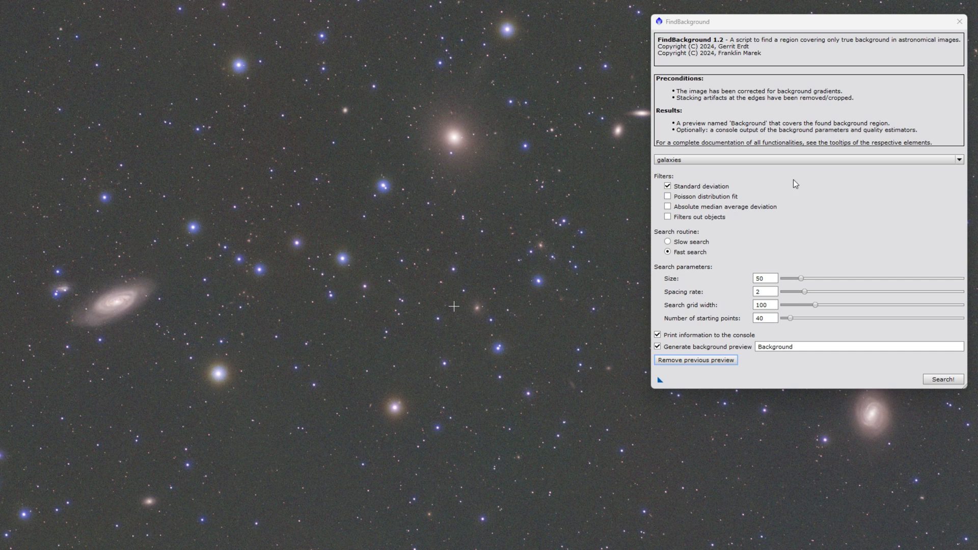
{"action": "mouse_move", "coordinate": [667, 197]}
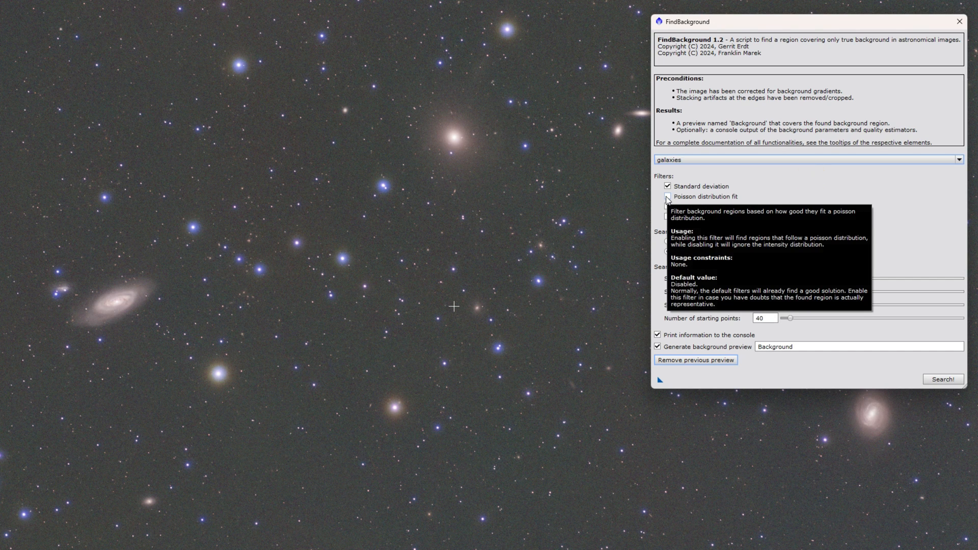
{"action": "mouse_move", "coordinate": [691, 203]}
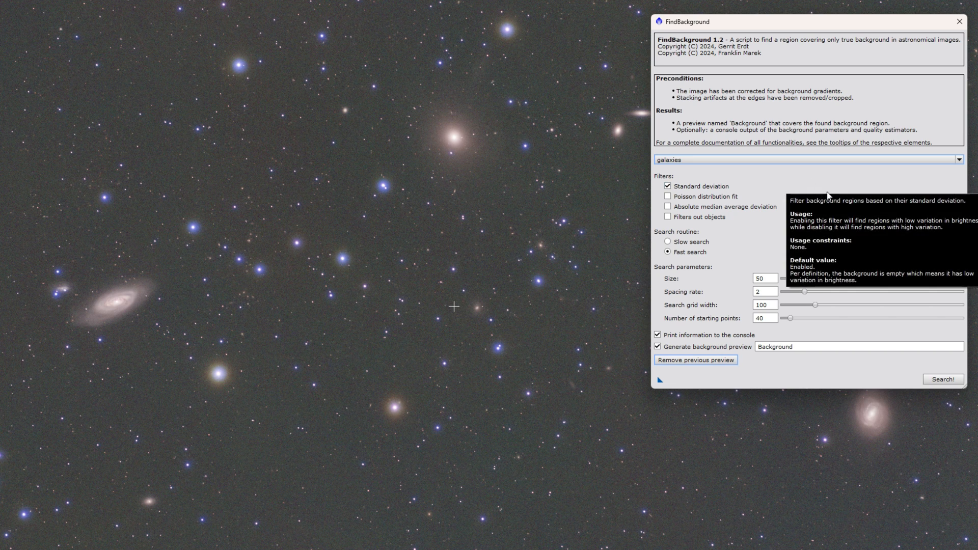
{"action": "mouse_move", "coordinate": [880, 216]}
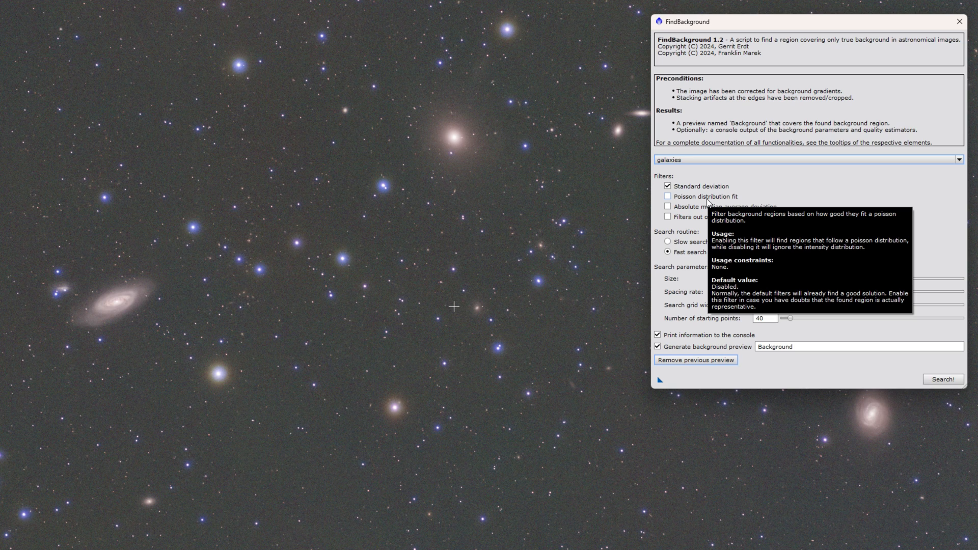
{"action": "mouse_move", "coordinate": [671, 204]}
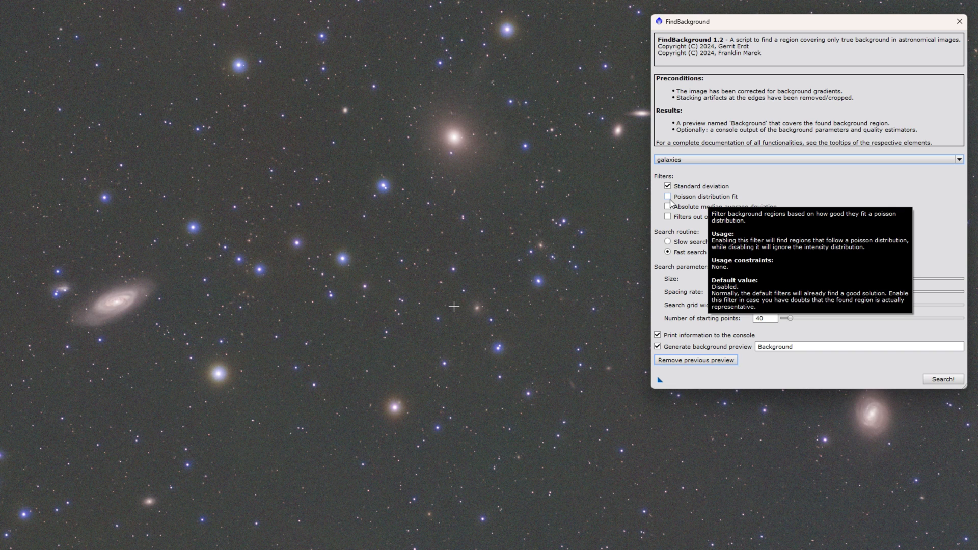
{"action": "mouse_move", "coordinate": [845, 194]}
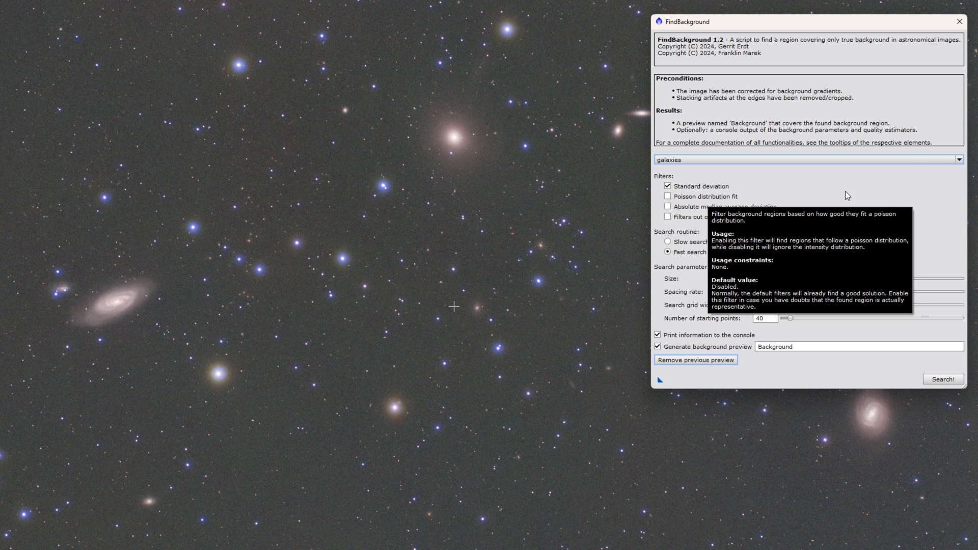
{"action": "mouse_move", "coordinate": [748, 185]}
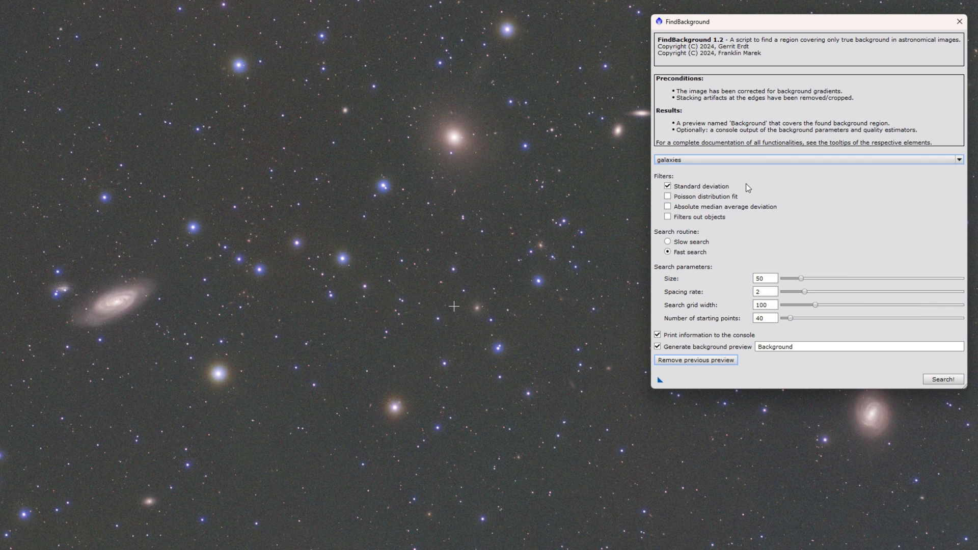
{"action": "mouse_move", "coordinate": [771, 257]}
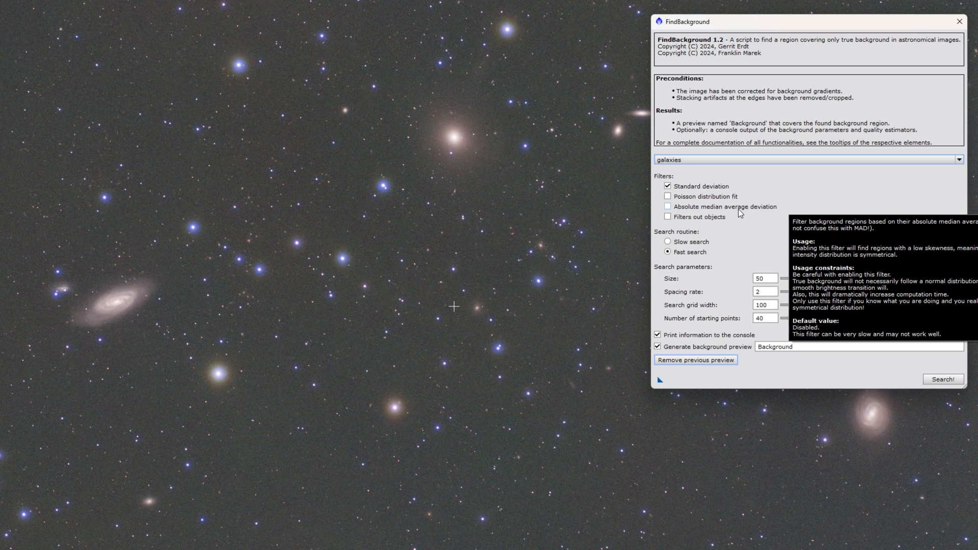
{"action": "mouse_move", "coordinate": [752, 208]}
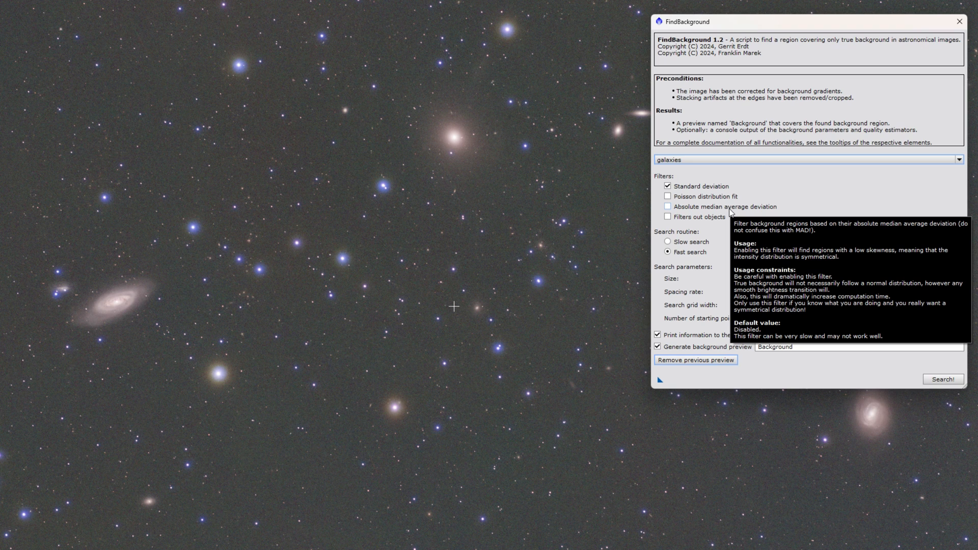
{"action": "mouse_move", "coordinate": [688, 212]}
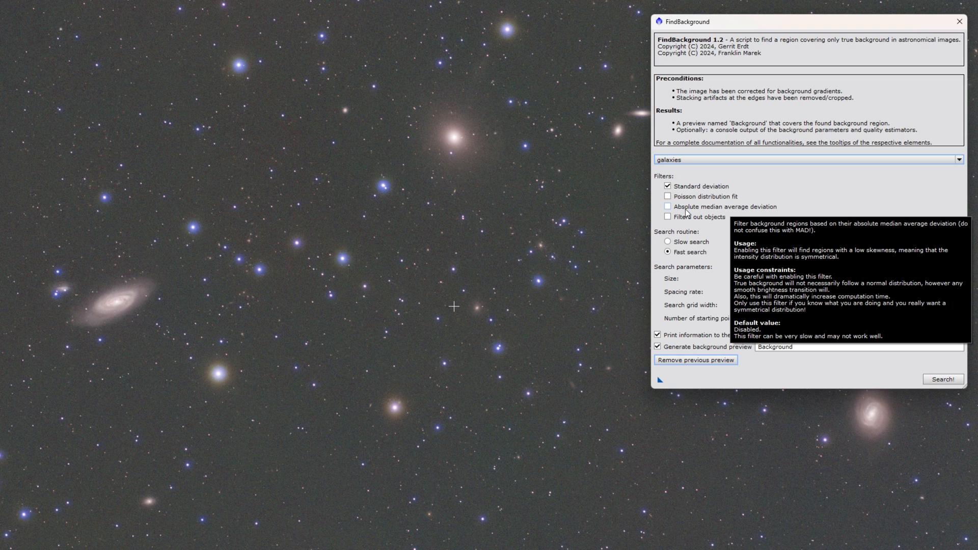
{"action": "mouse_move", "coordinate": [690, 217]}
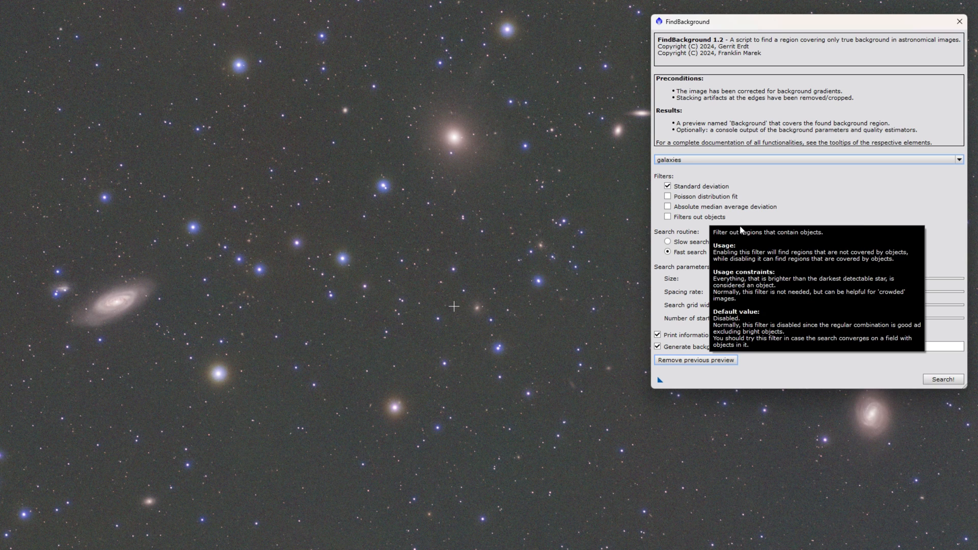
{"action": "mouse_move", "coordinate": [834, 220]}
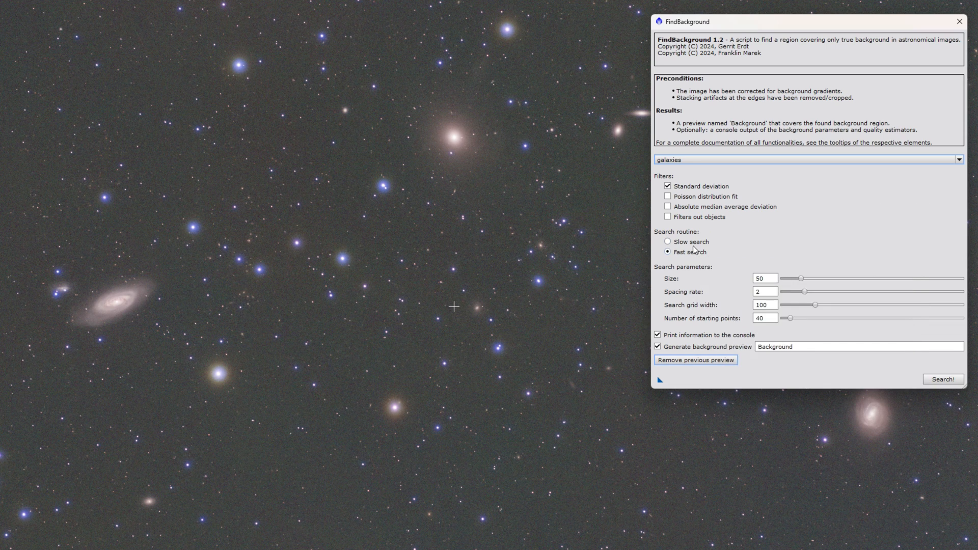
{"action": "mouse_move", "coordinate": [696, 252]}
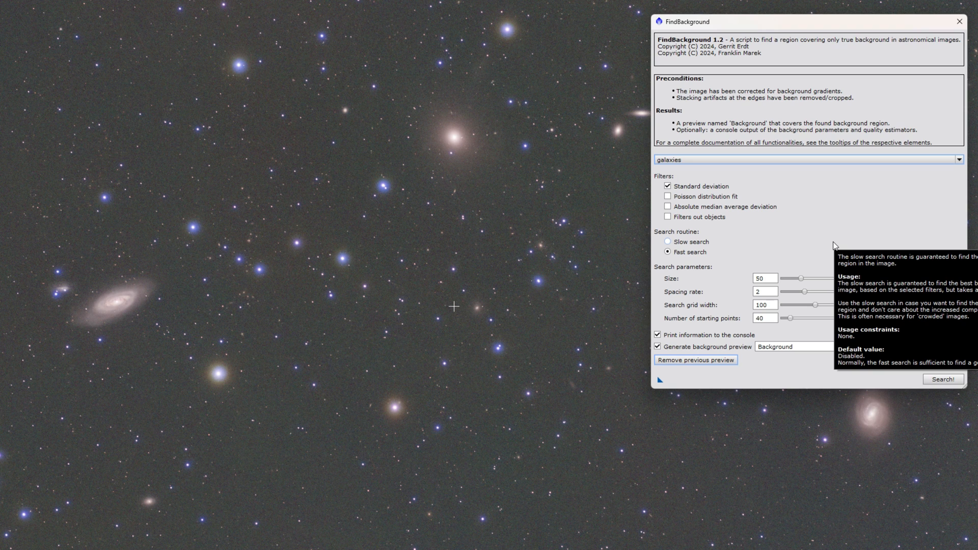
{"action": "mouse_move", "coordinate": [686, 246]}
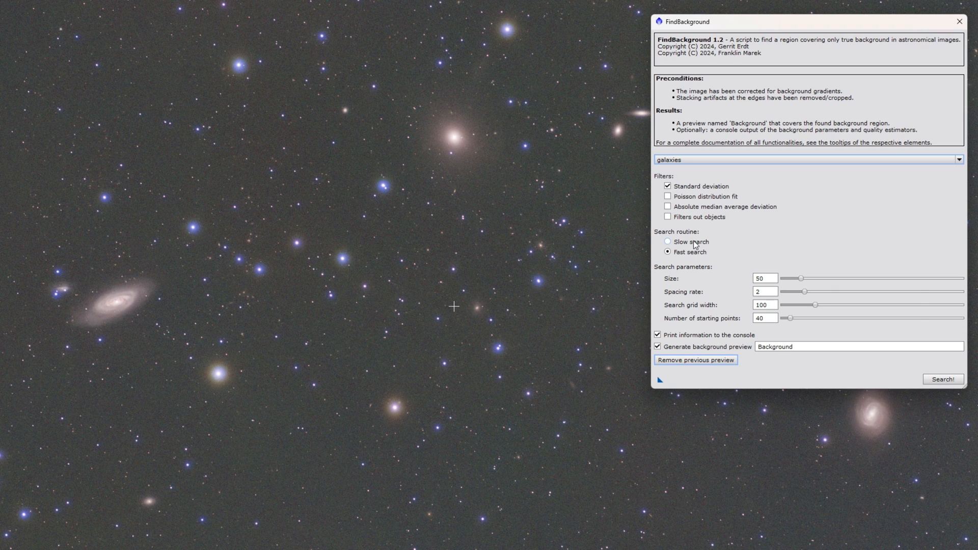
{"action": "mouse_move", "coordinate": [689, 243]}
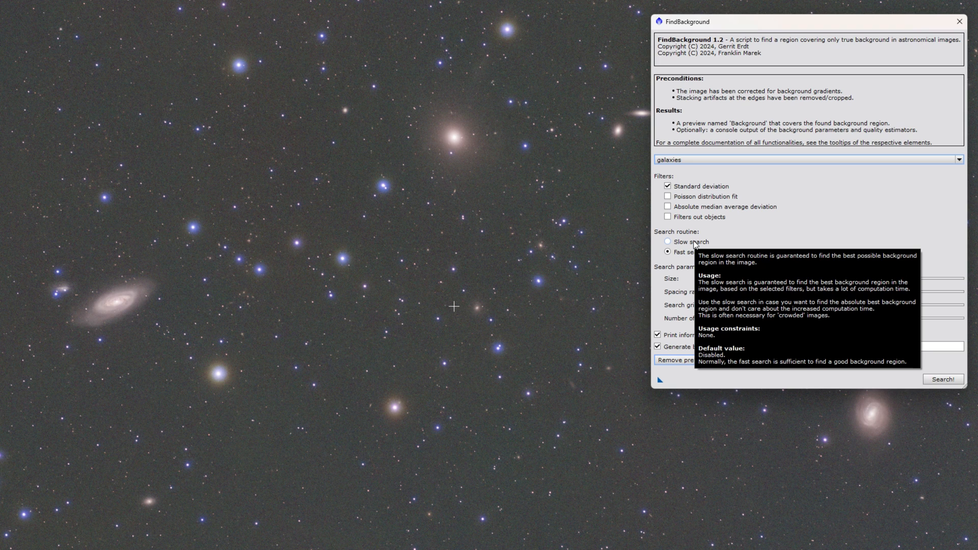
{"action": "mouse_move", "coordinate": [728, 242]}
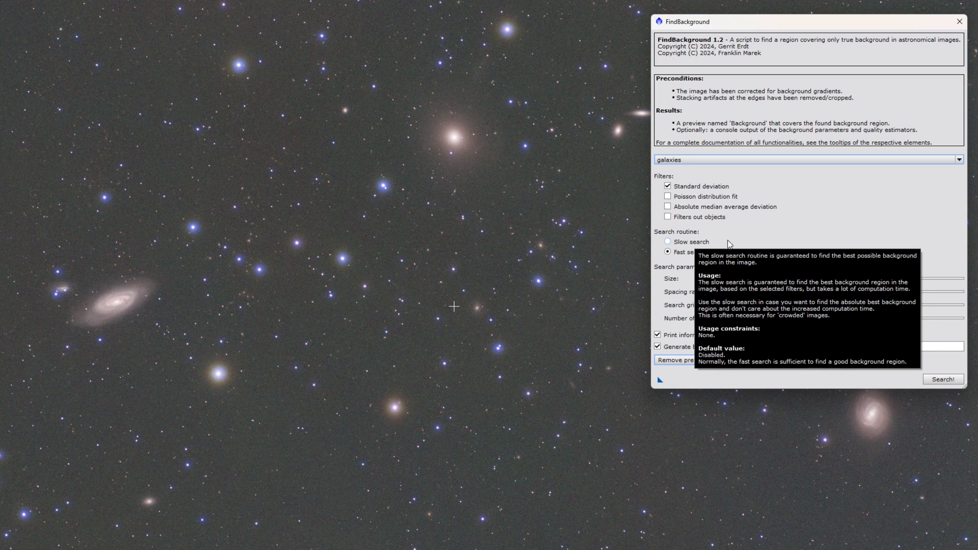
{"action": "mouse_move", "coordinate": [700, 254]}
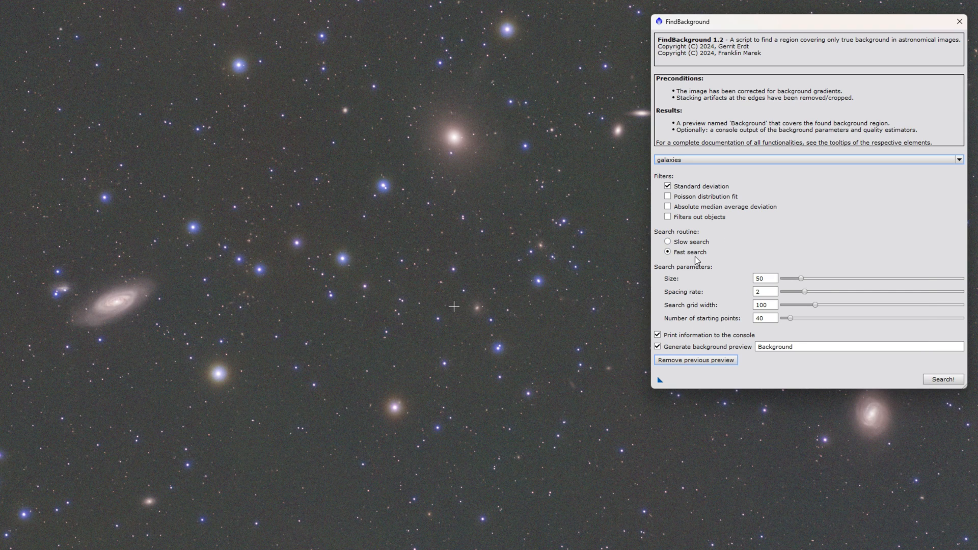
{"action": "mouse_move", "coordinate": [716, 255]}
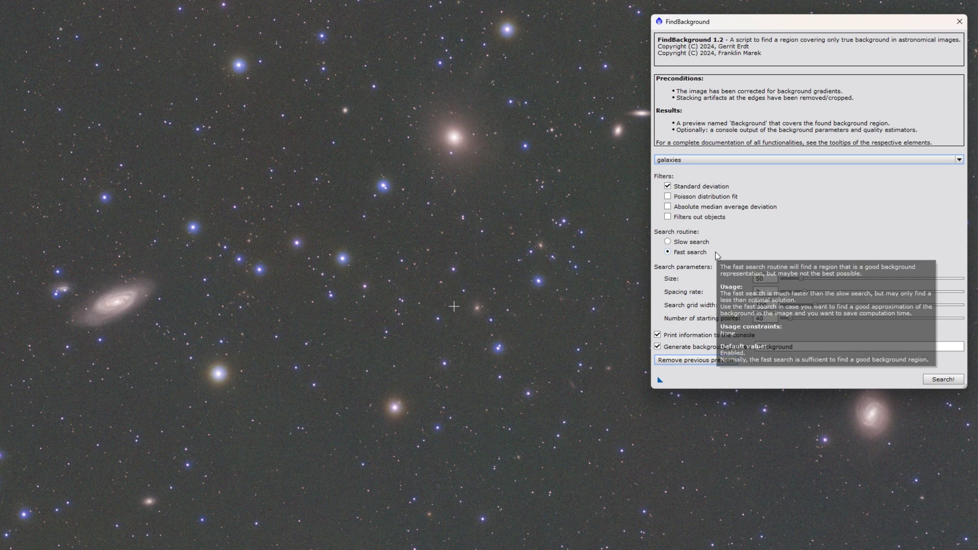
{"action": "mouse_move", "coordinate": [680, 279]}
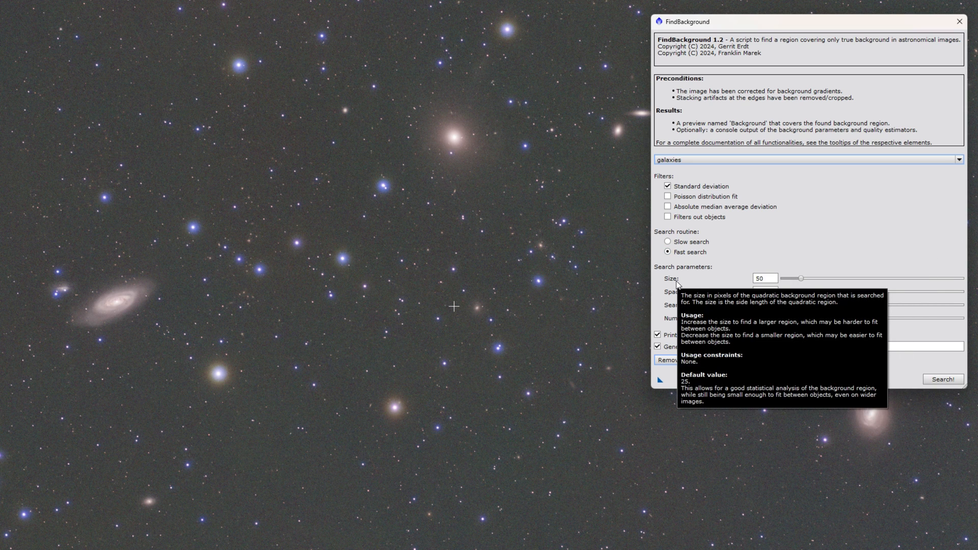
{"action": "mouse_move", "coordinate": [660, 281]}
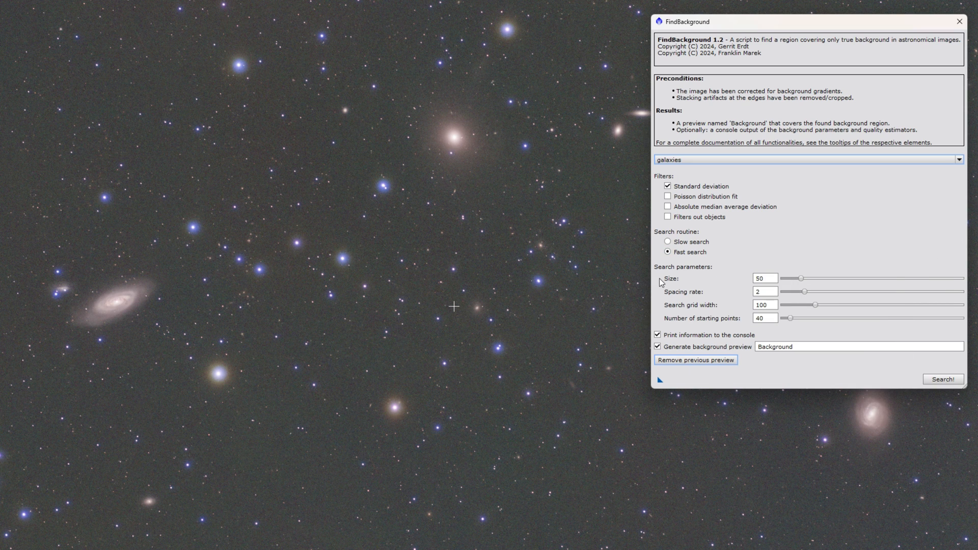
{"action": "mouse_move", "coordinate": [697, 286]}
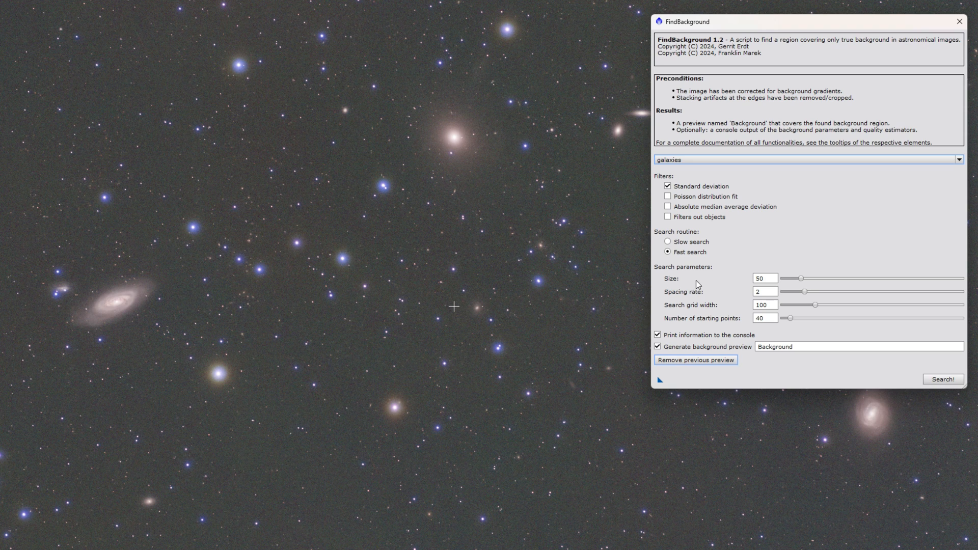
{"action": "mouse_move", "coordinate": [771, 278]}
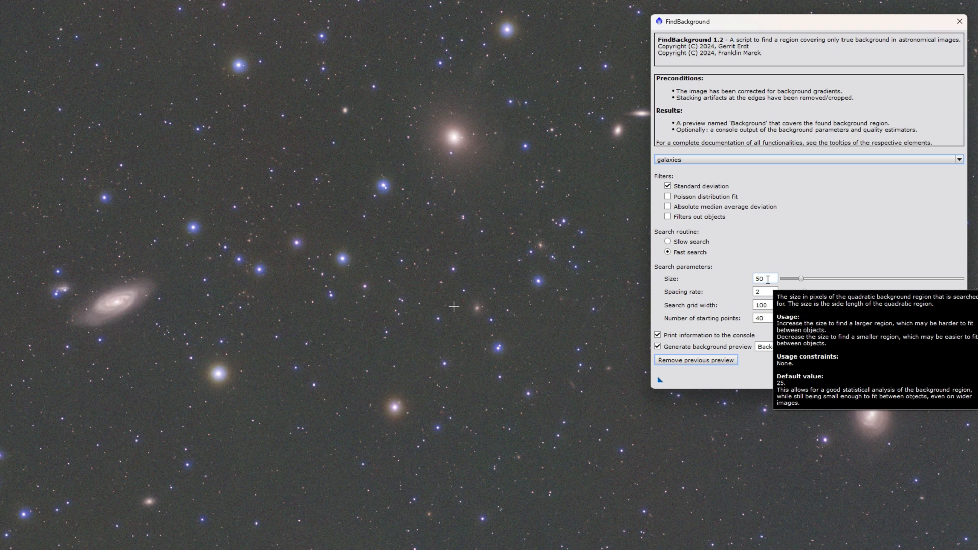
{"action": "mouse_move", "coordinate": [718, 279]}
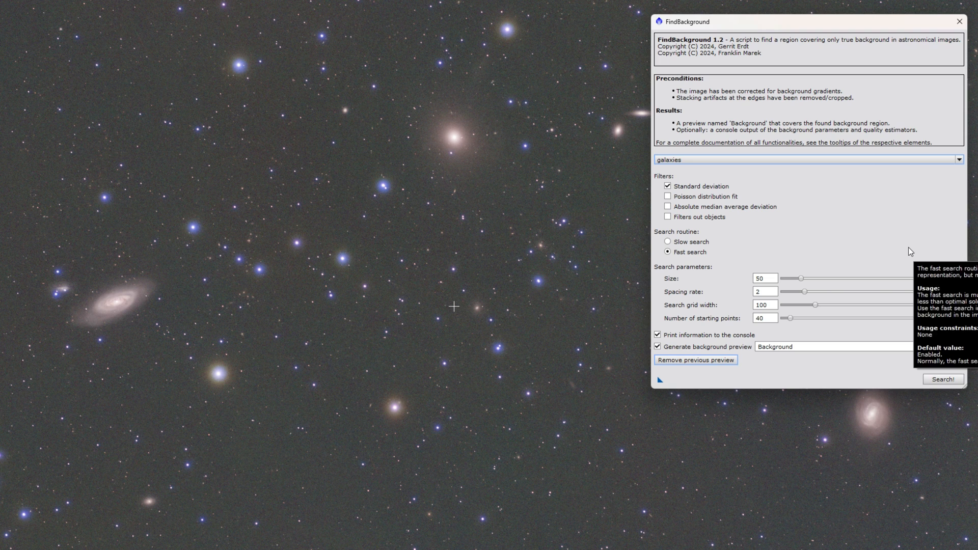
{"action": "mouse_move", "coordinate": [912, 249]}
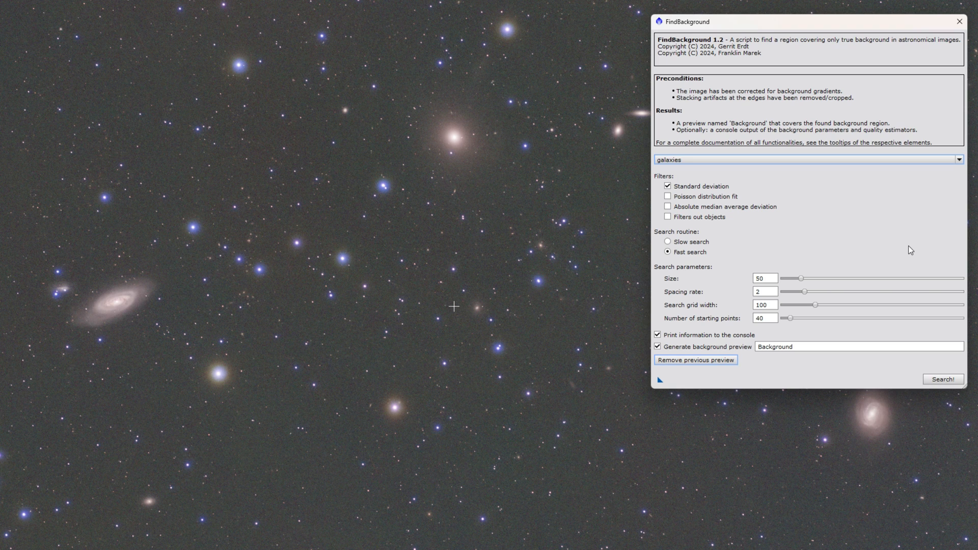
{"action": "mouse_move", "coordinate": [872, 267]}
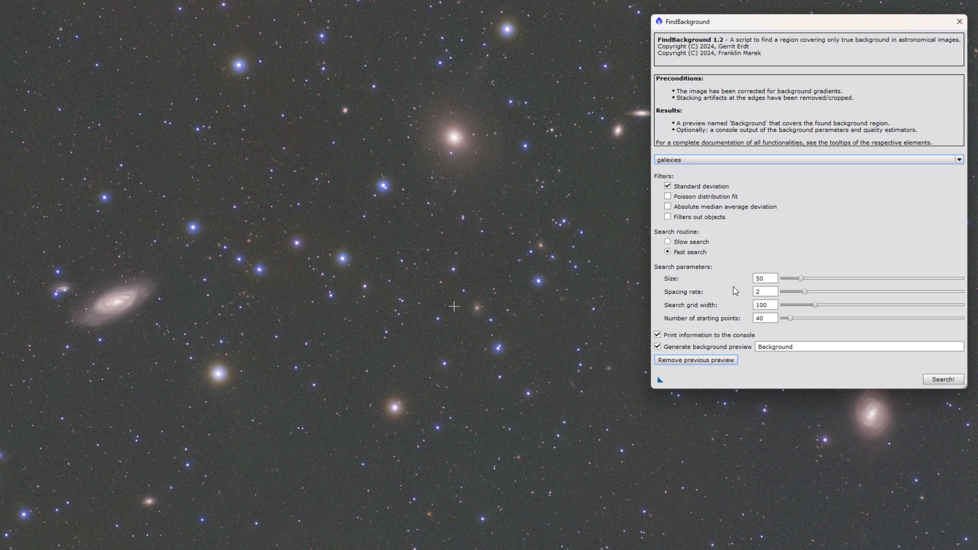
{"action": "mouse_move", "coordinate": [764, 294]}
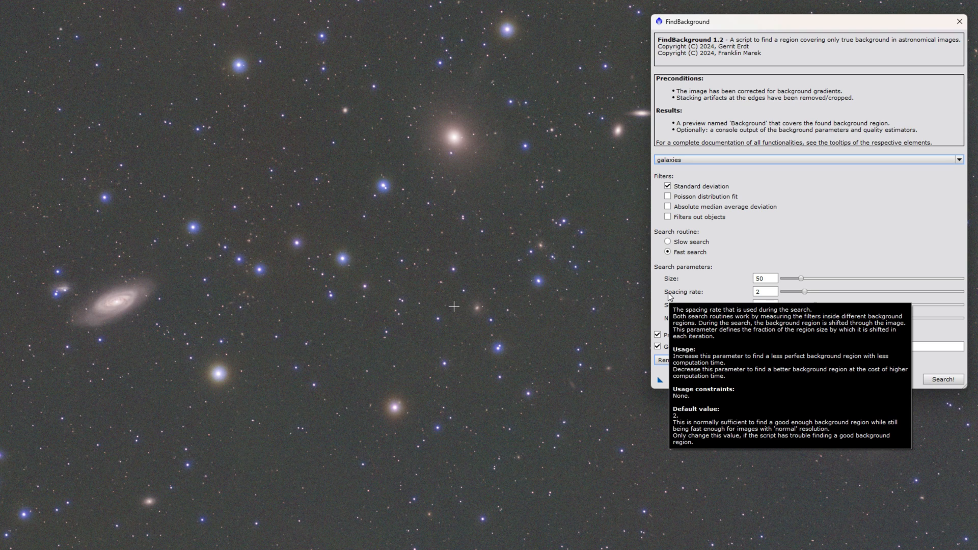
{"action": "mouse_move", "coordinate": [675, 315]}
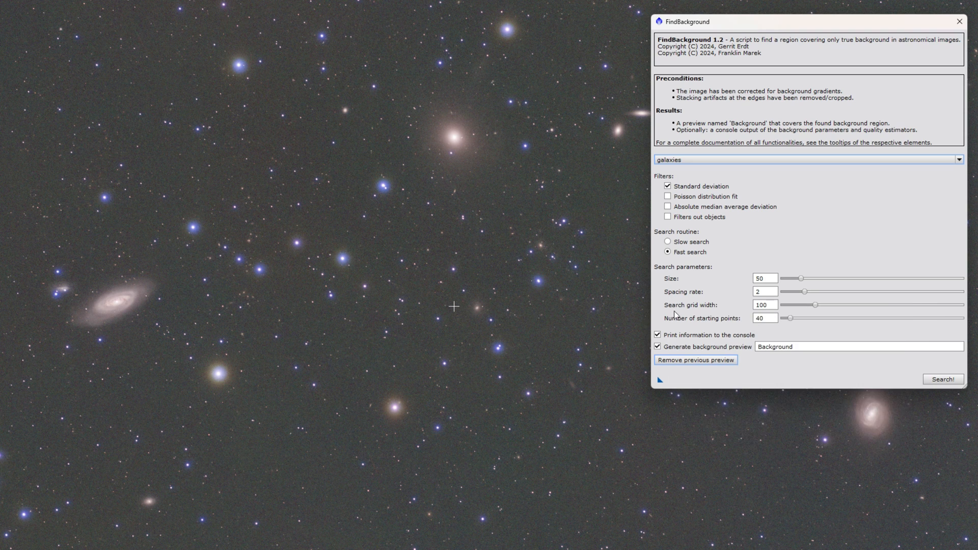
{"action": "mouse_move", "coordinate": [679, 312]}
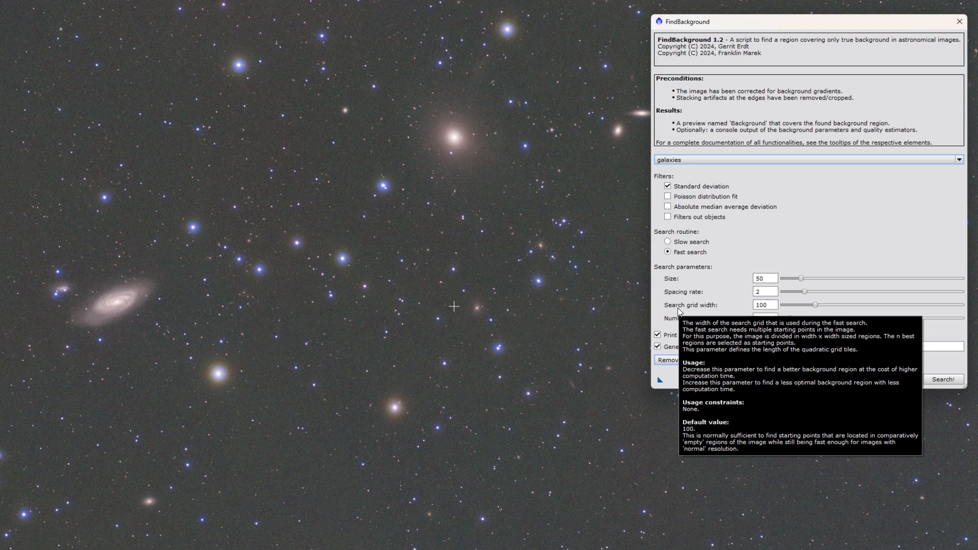
{"action": "mouse_move", "coordinate": [665, 318]}
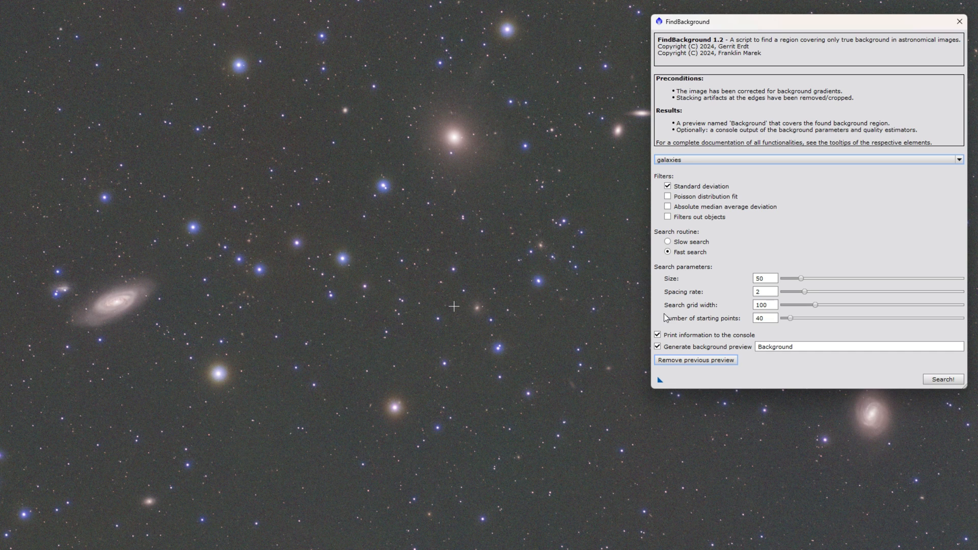
{"action": "mouse_move", "coordinate": [671, 321]}
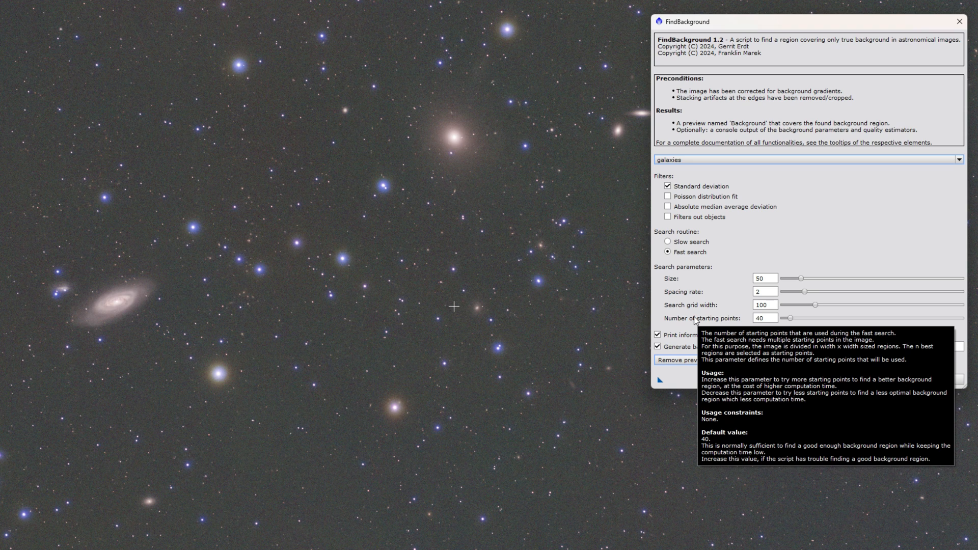
{"action": "mouse_move", "coordinate": [742, 378]}
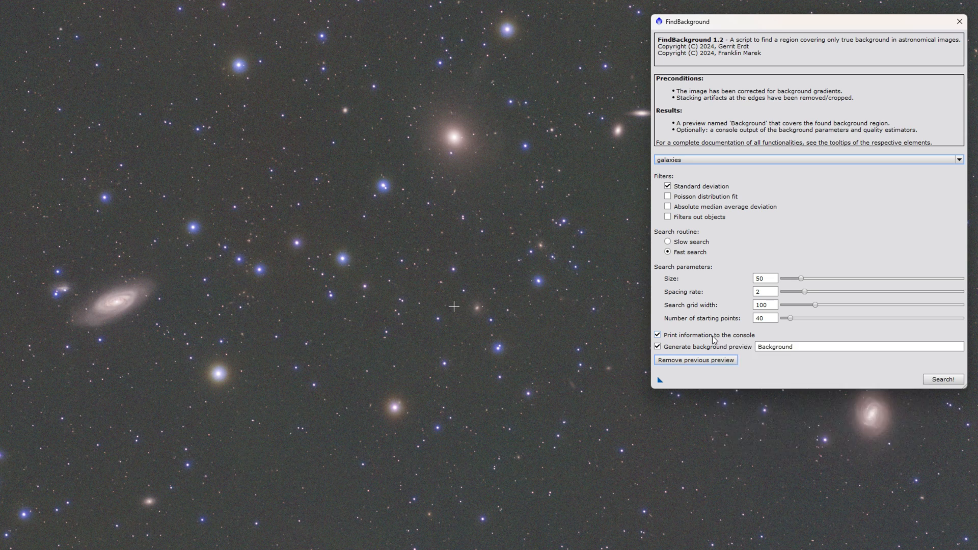
{"action": "mouse_move", "coordinate": [713, 337]}
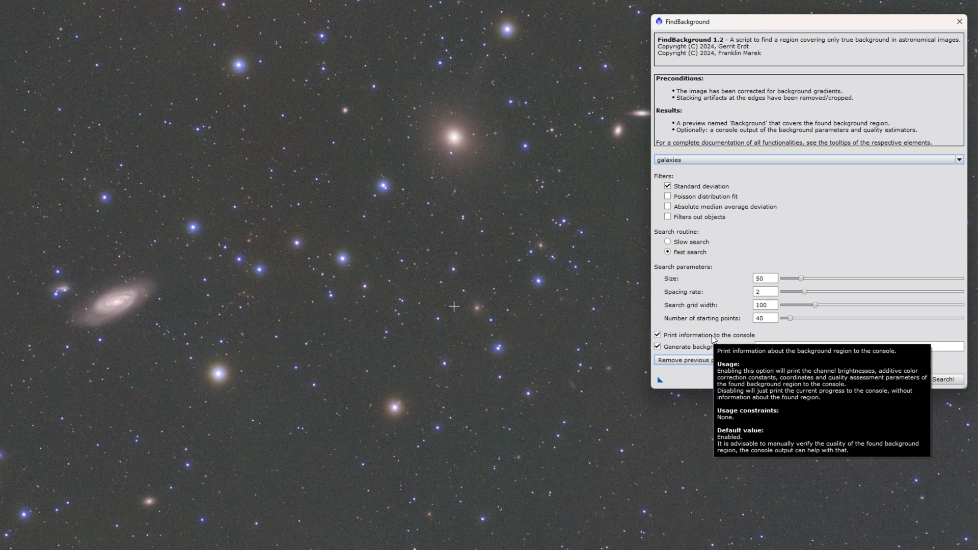
{"action": "mouse_move", "coordinate": [717, 350]}
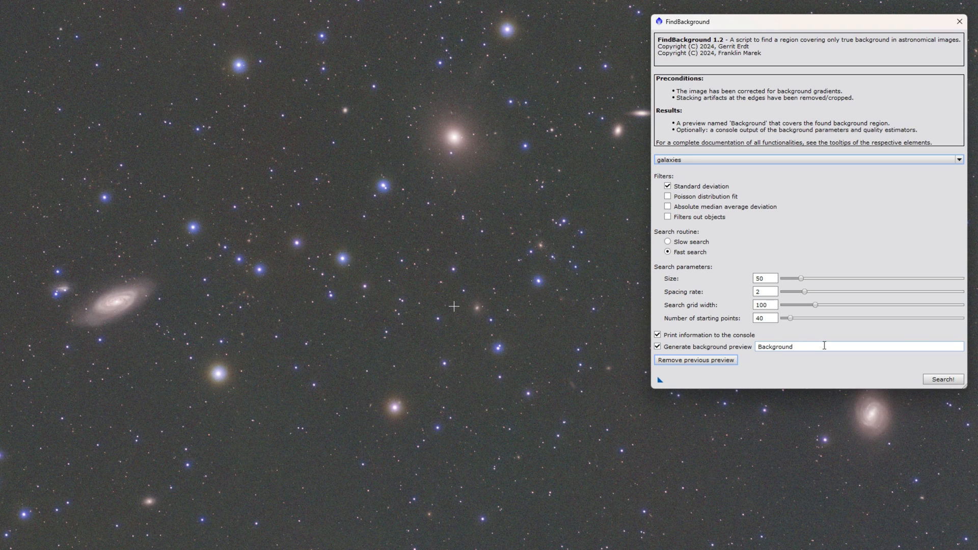
{"action": "mouse_move", "coordinate": [800, 340]}
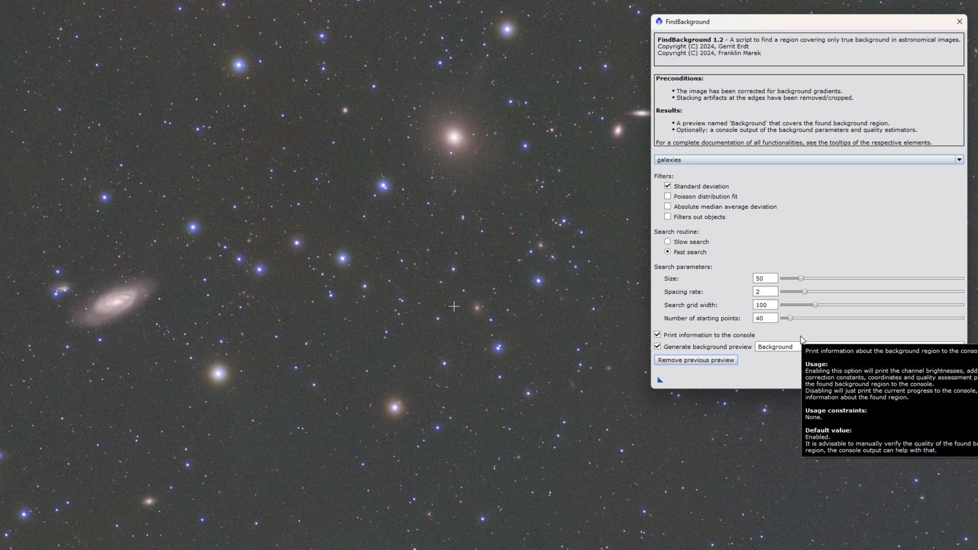
{"action": "mouse_move", "coordinate": [725, 382]}
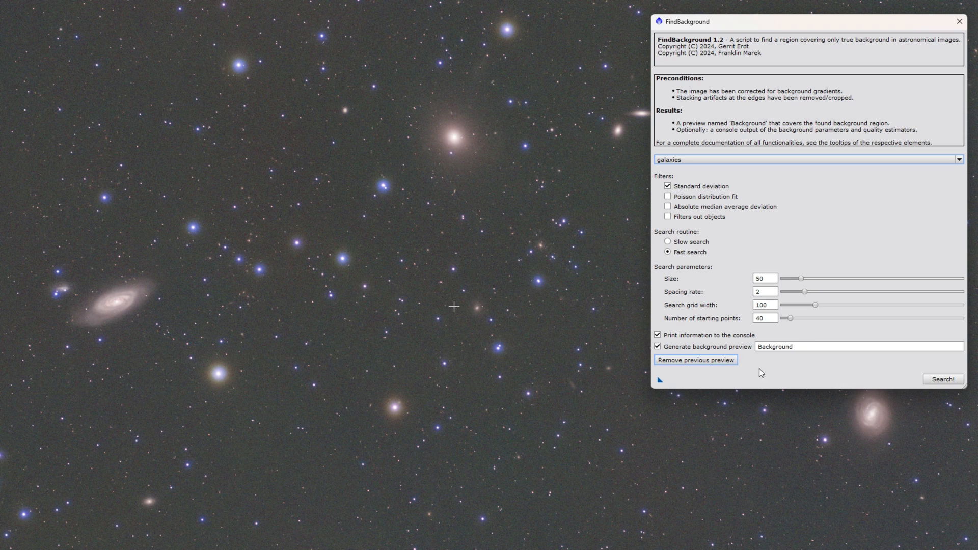
{"action": "mouse_move", "coordinate": [694, 361]}
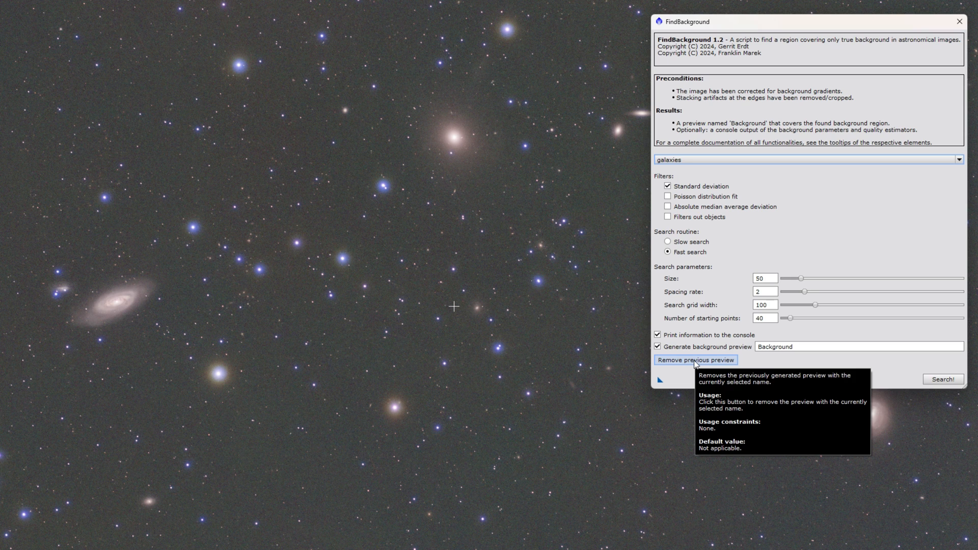
{"action": "mouse_move", "coordinate": [734, 354]}
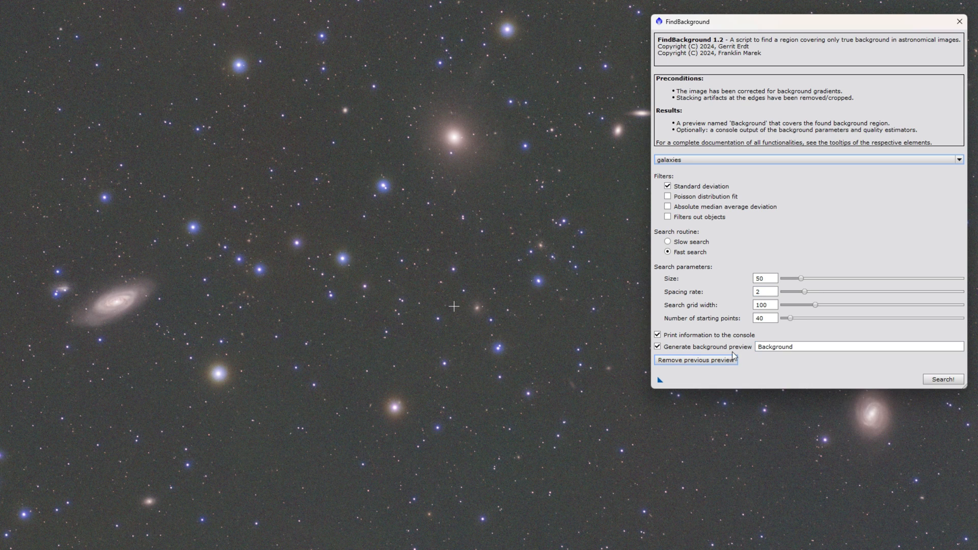
{"action": "mouse_move", "coordinate": [747, 369]}
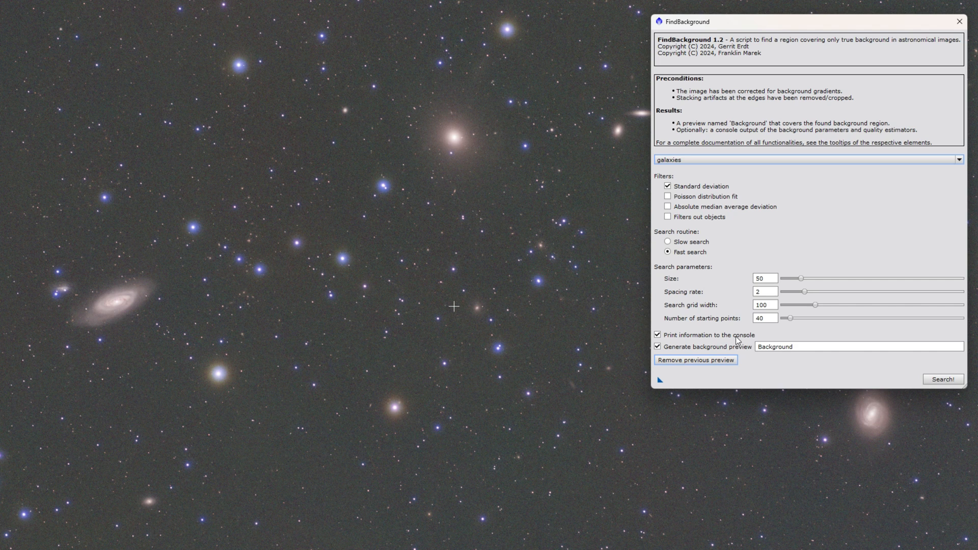
{"action": "mouse_move", "coordinate": [705, 282]}
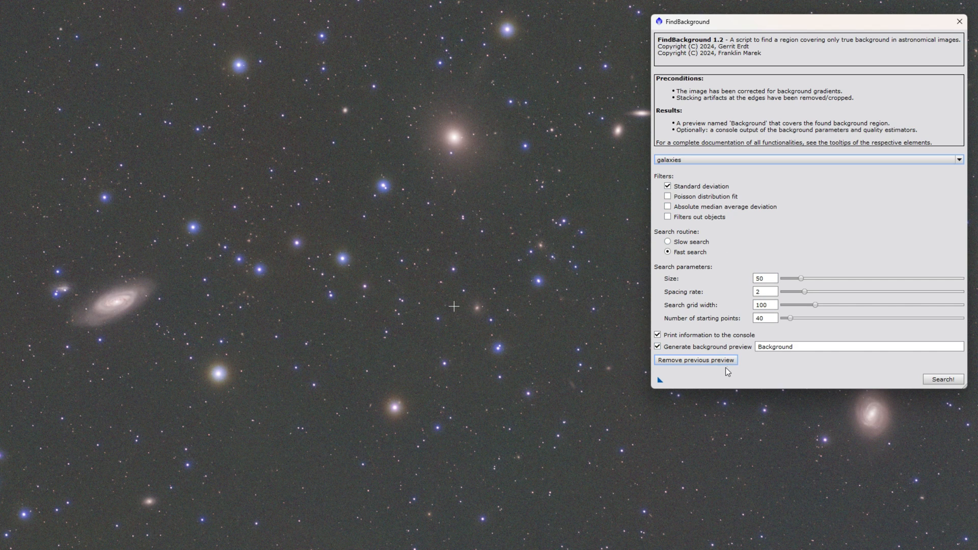
{"action": "mouse_move", "coordinate": [728, 377]}
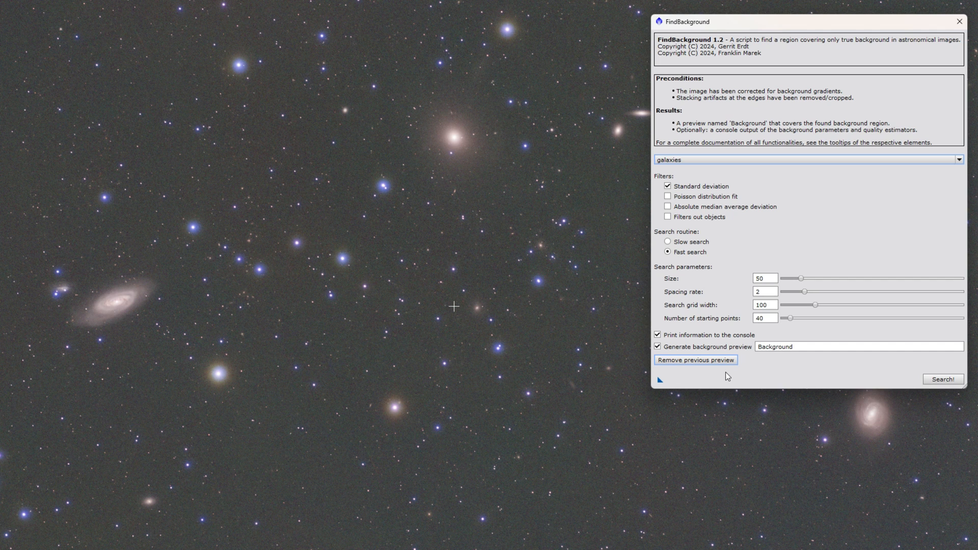
{"action": "mouse_move", "coordinate": [707, 365]}
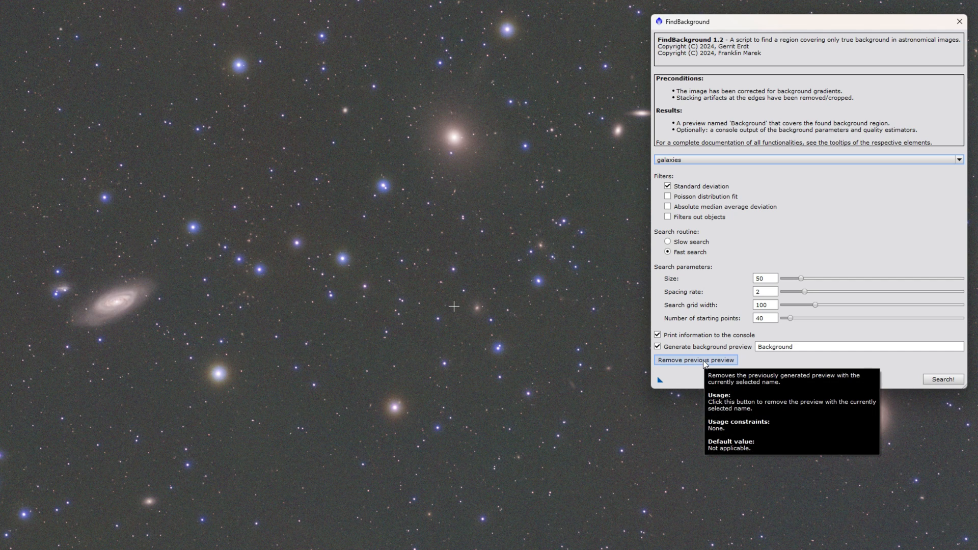
{"action": "mouse_move", "coordinate": [790, 358]}
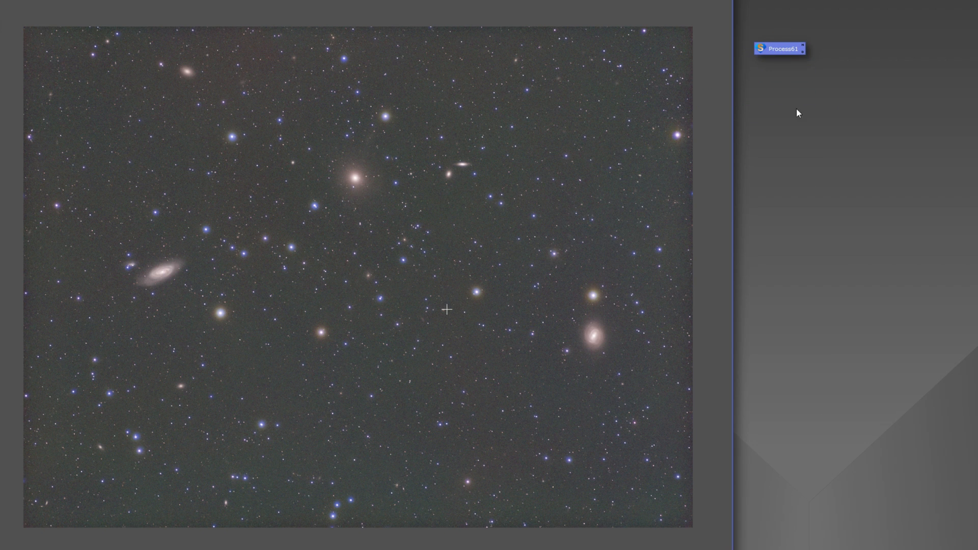
{"action": "mouse_move", "coordinate": [351, 389]}
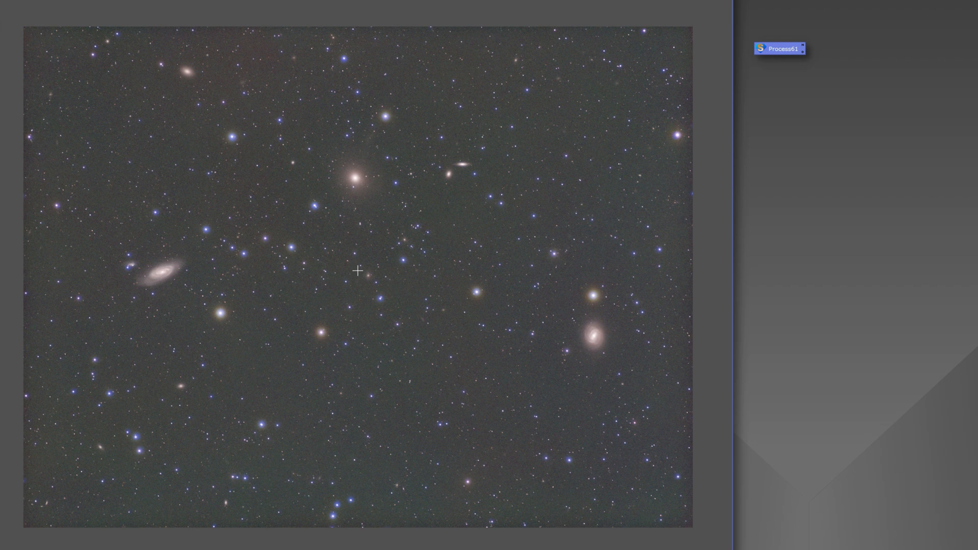
{"action": "mouse_move", "coordinate": [793, 52]}
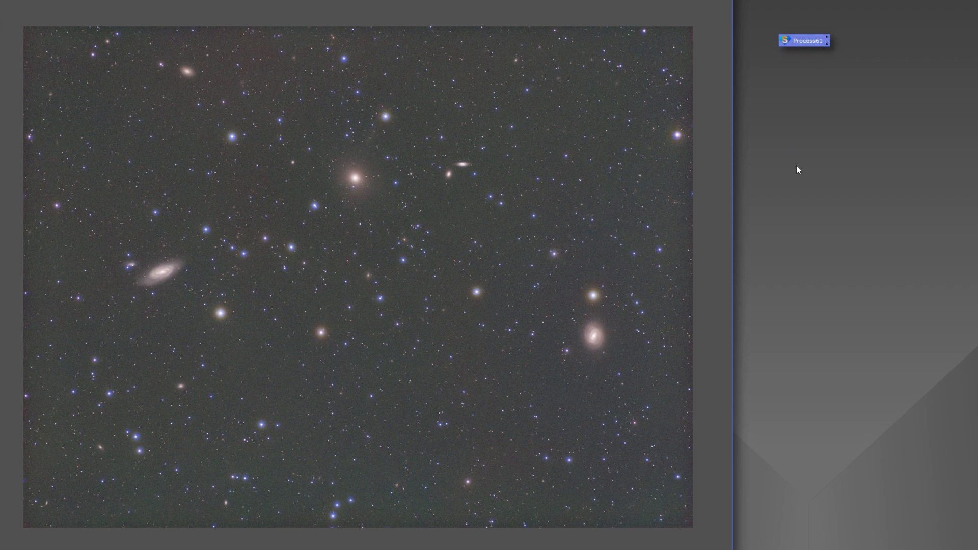
- Move the FindBackground process icon aside and relaunch the script on the galaxy image
{"action": "left_click_drag", "start_coordinate": [805, 39], "coordinate": [705, 56]}
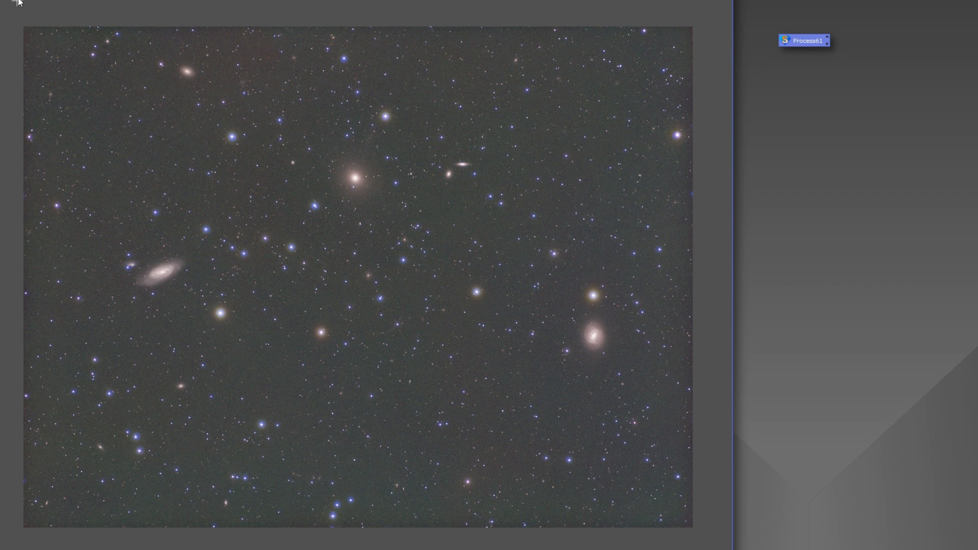
{"action": "left_click", "coordinate": [805, 41]}
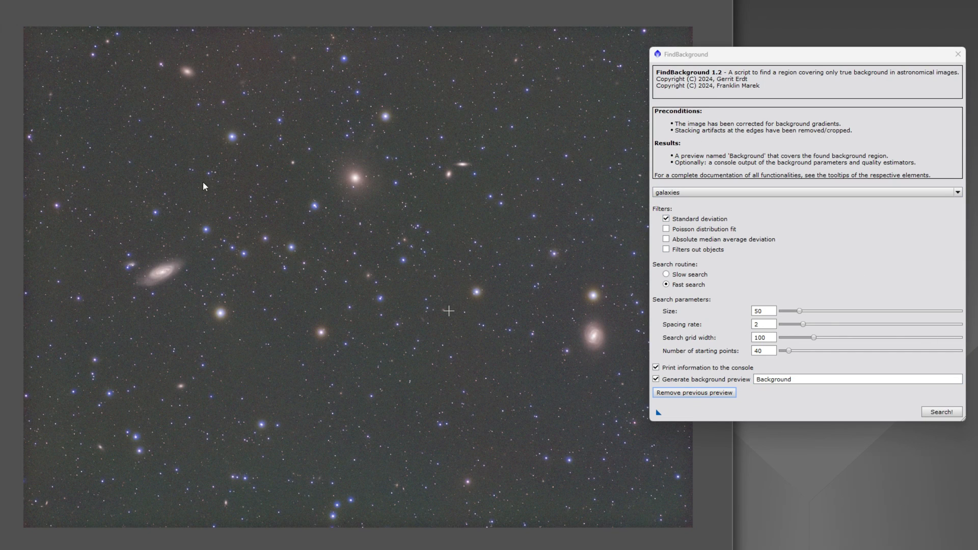
{"action": "mouse_move", "coordinate": [732, 143]}
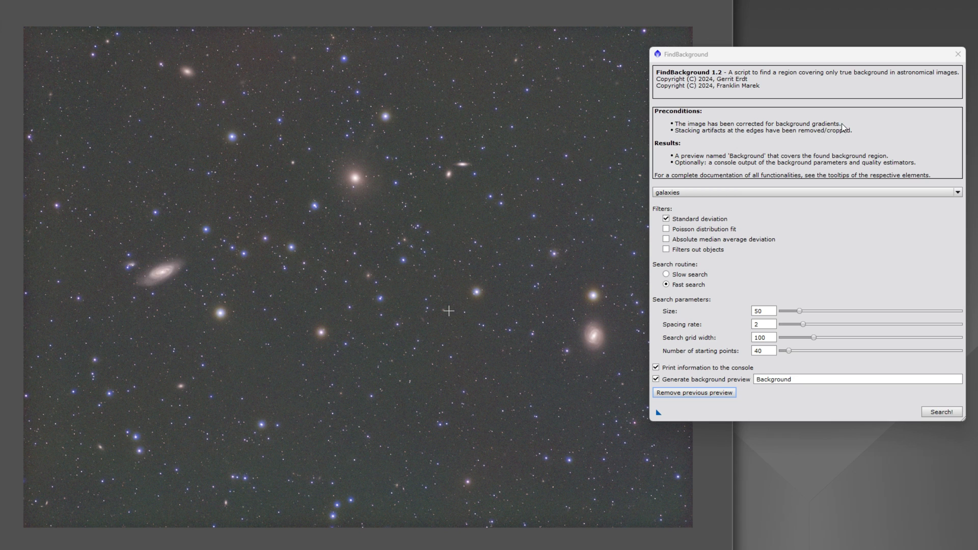
{"action": "mouse_move", "coordinate": [824, 141]}
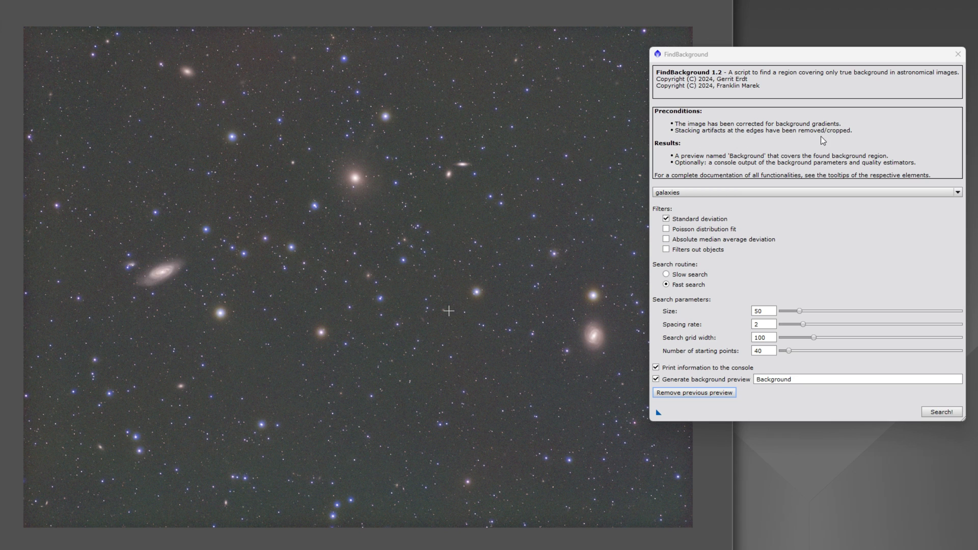
{"action": "mouse_move", "coordinate": [734, 406]}
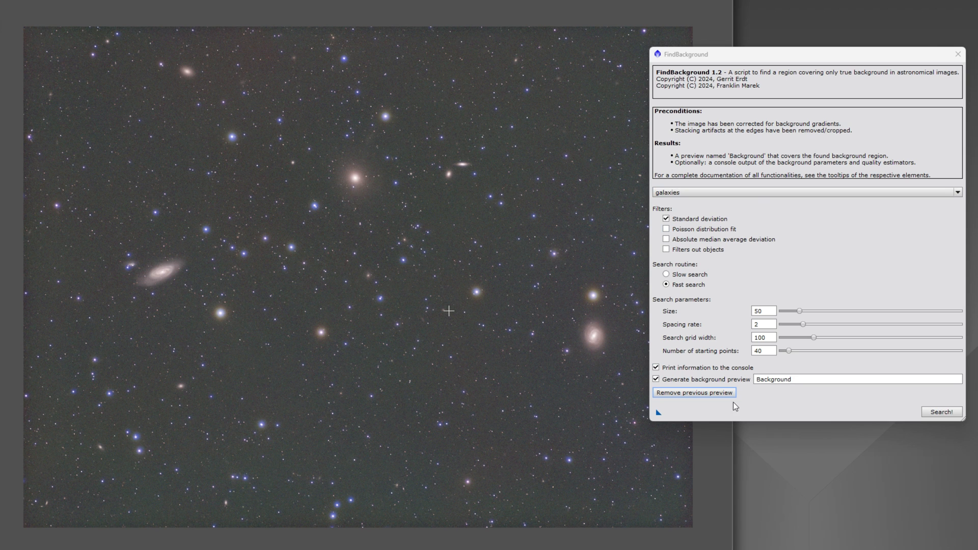
- Search the galaxy image with the galaxies preset, creating the Background preview
{"action": "left_click", "coordinate": [941, 412]}
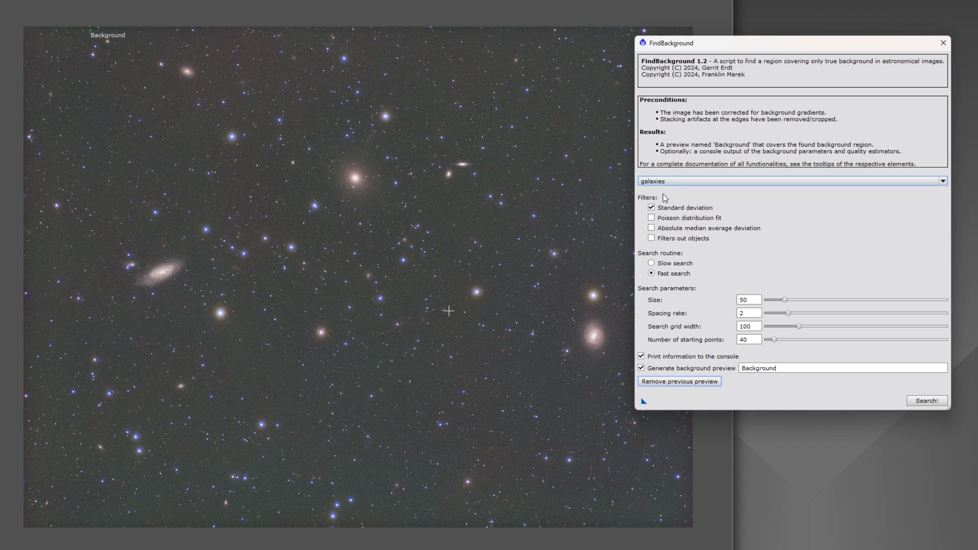
{"action": "mouse_move", "coordinate": [862, 159]}
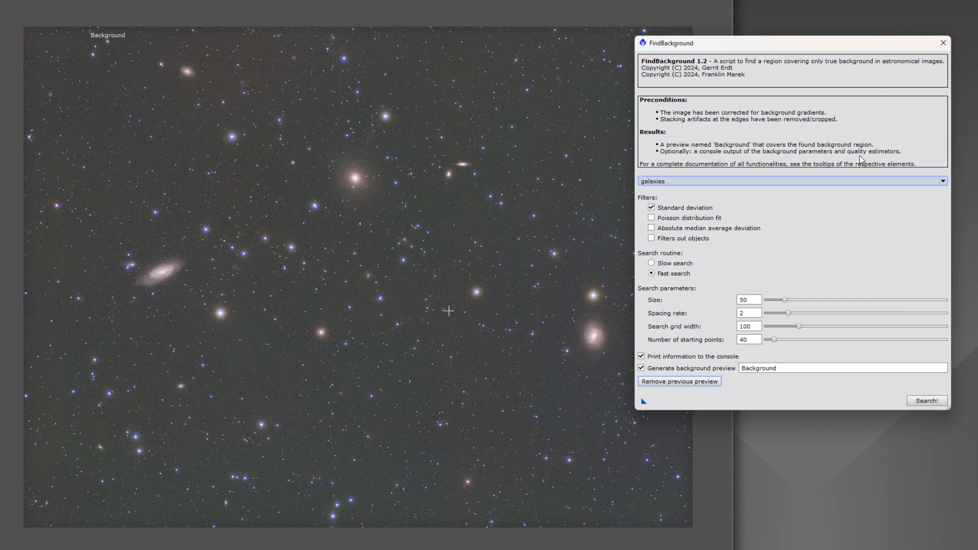
- Dismiss FindBackground, leaving its results in the Process Console
{"action": "left_click", "coordinate": [928, 401]}
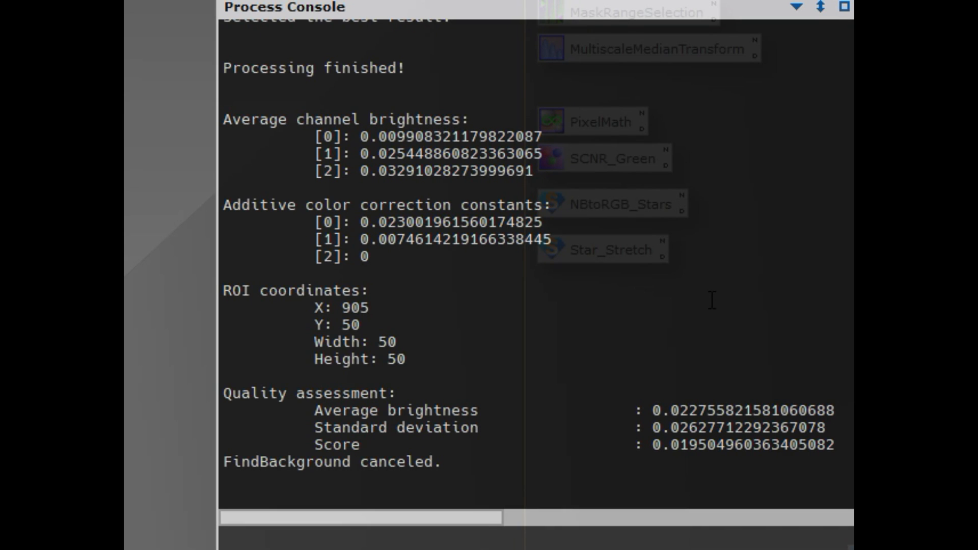
{"action": "mouse_move", "coordinate": [432, 294]}
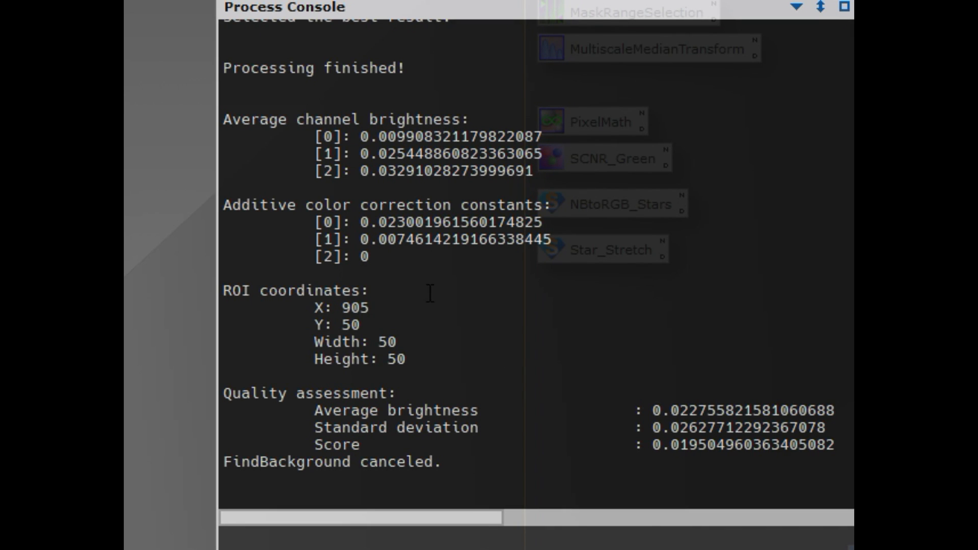
{"action": "mouse_move", "coordinate": [456, 251]}
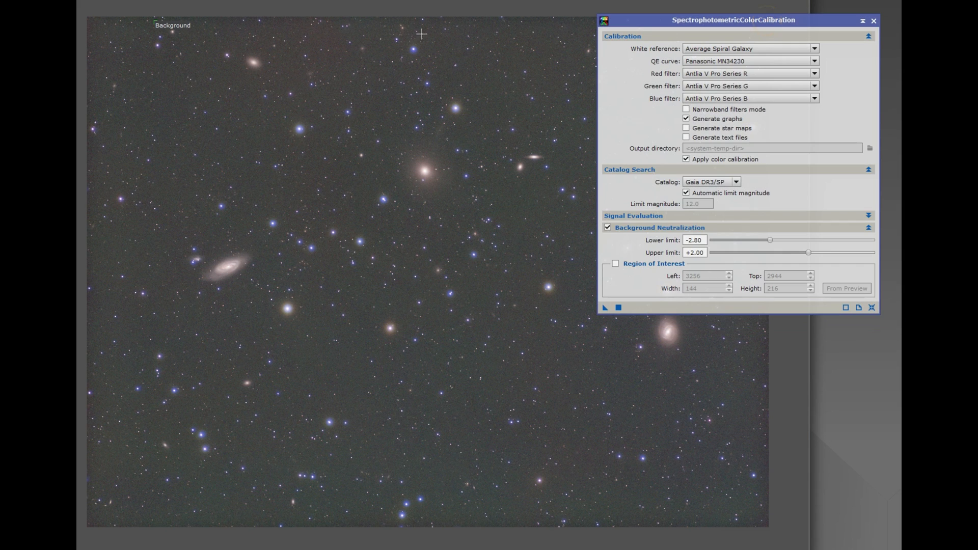
- Load the Background preview as SPCC's region of interest and apply the calibration
{"action": "left_click", "coordinate": [616, 263]}
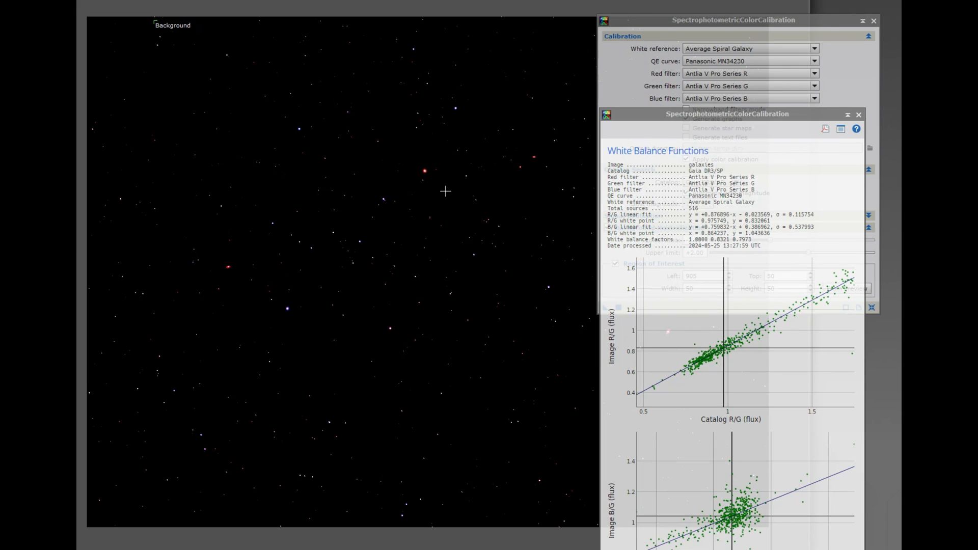
{"action": "left_click", "coordinate": [872, 115]}
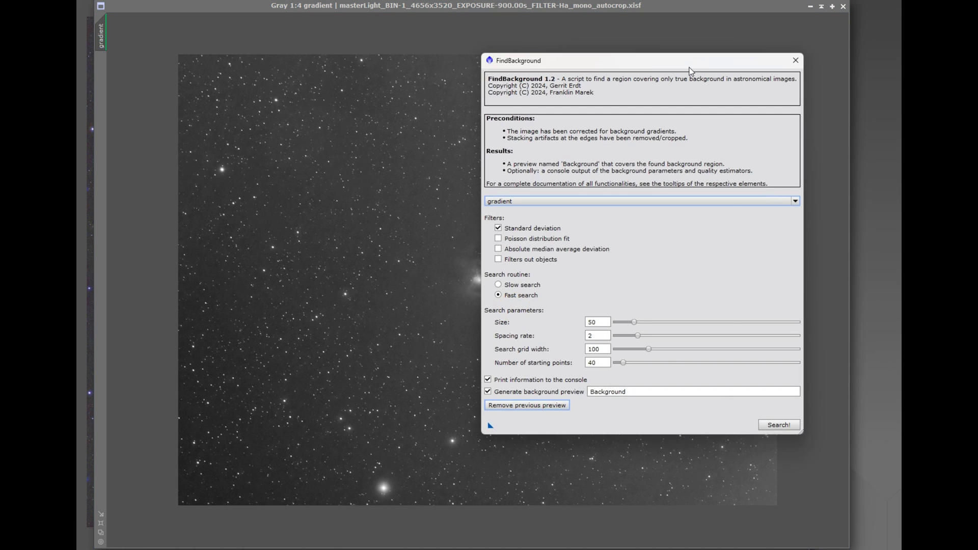
- Inspect the gradient Ha frame behind the dialog, then target the lion nebula view
{"action": "left_click_drag", "start_coordinate": [690, 60], "coordinate": [778, 26]}
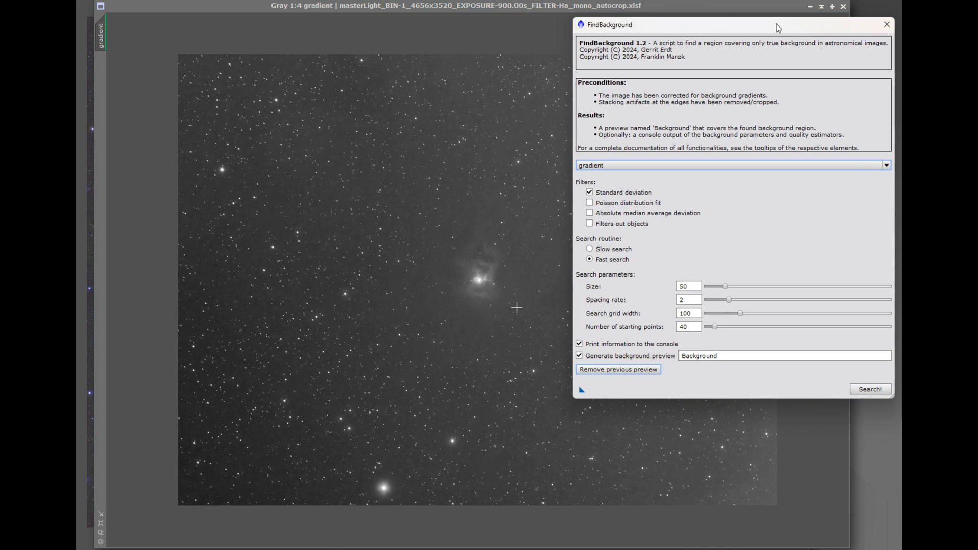
{"action": "mouse_move", "coordinate": [505, 110]}
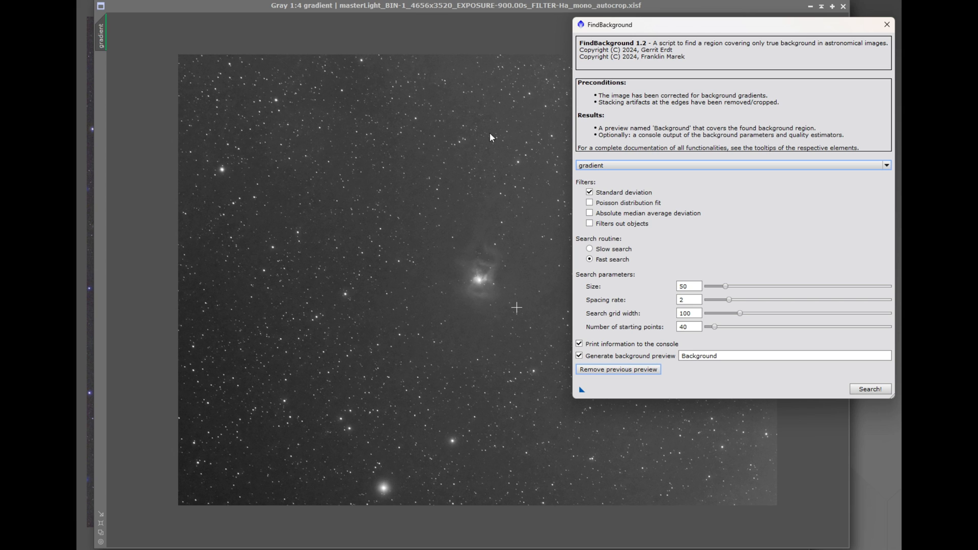
{"action": "mouse_move", "coordinate": [524, 132]}
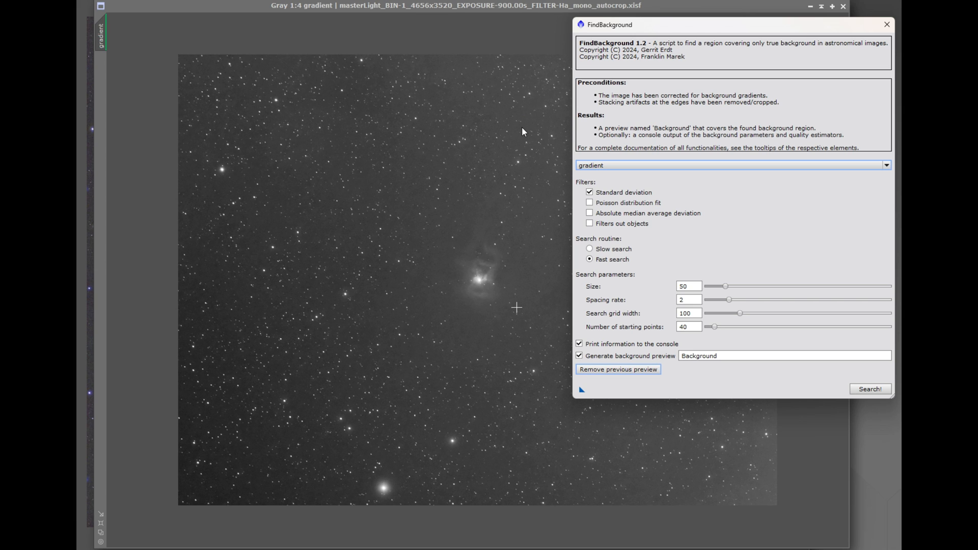
{"action": "mouse_move", "coordinate": [405, 240]}
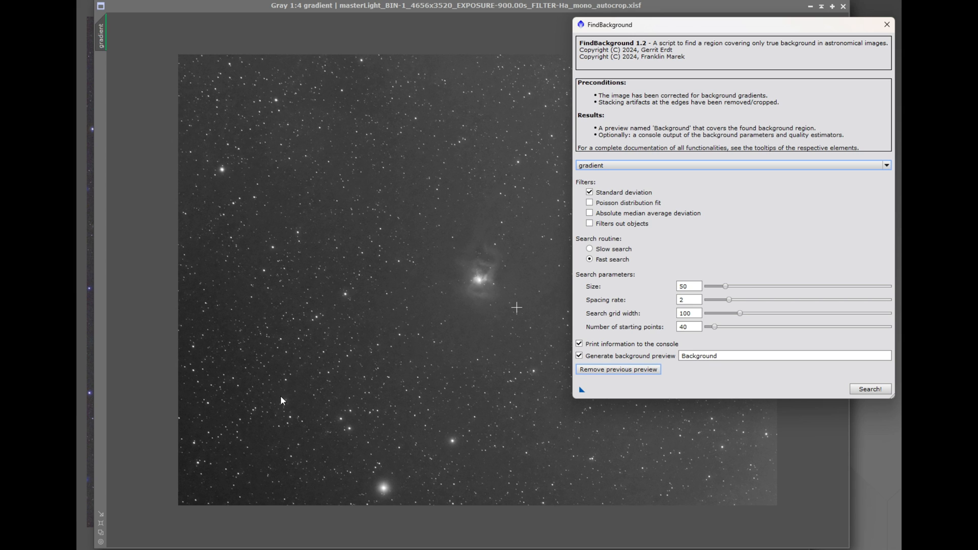
{"action": "mouse_move", "coordinate": [435, 181]}
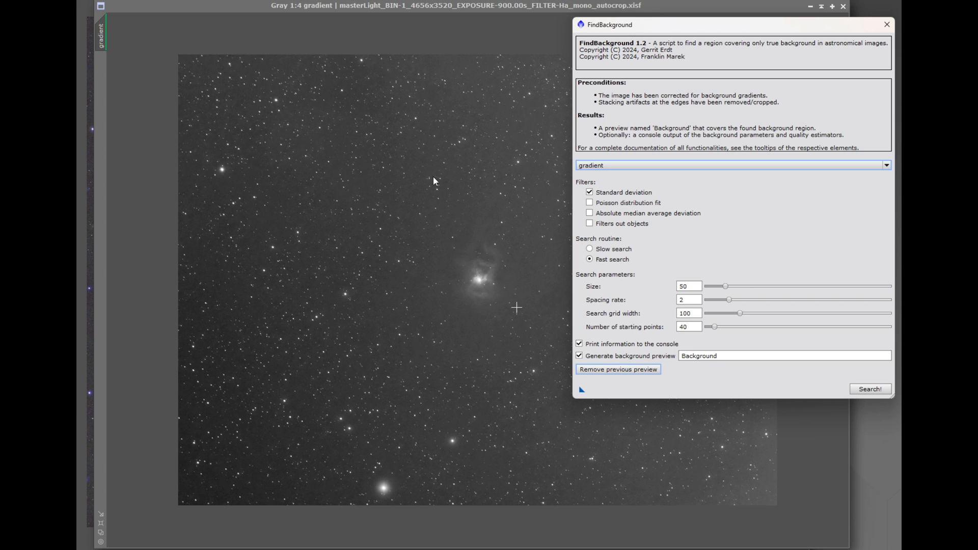
{"action": "mouse_move", "coordinate": [431, 162]}
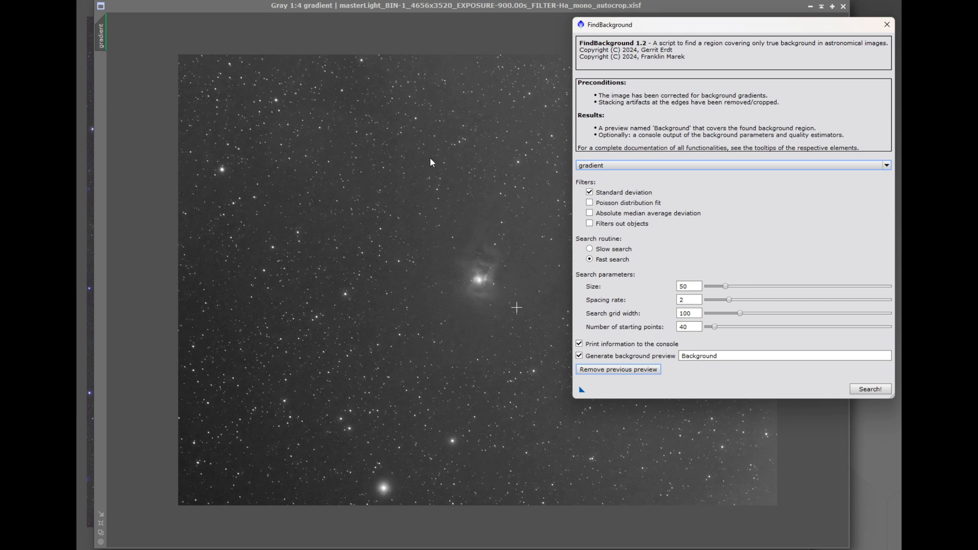
{"action": "left_click_drag", "start_coordinate": [609, 25], "coordinate": [746, 46]}
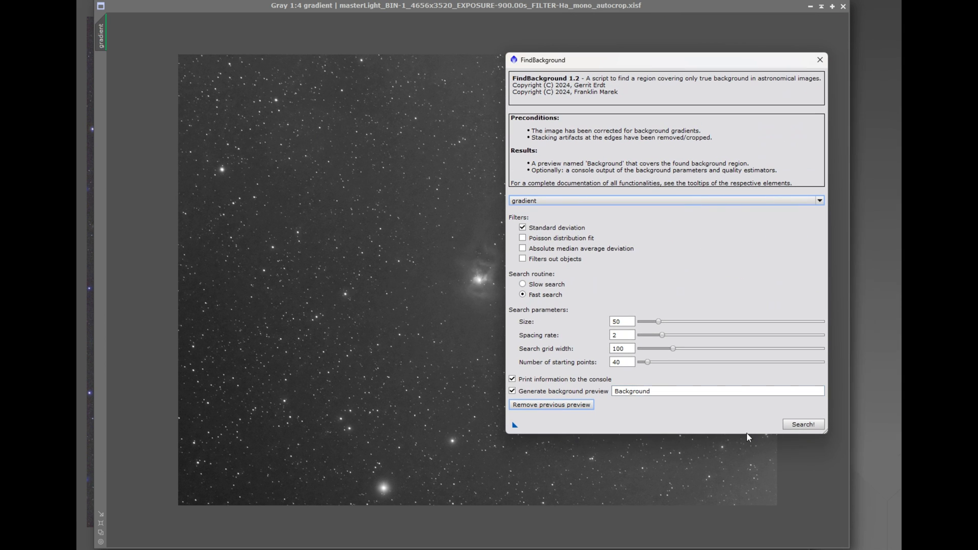
{"action": "left_click", "coordinate": [803, 424]}
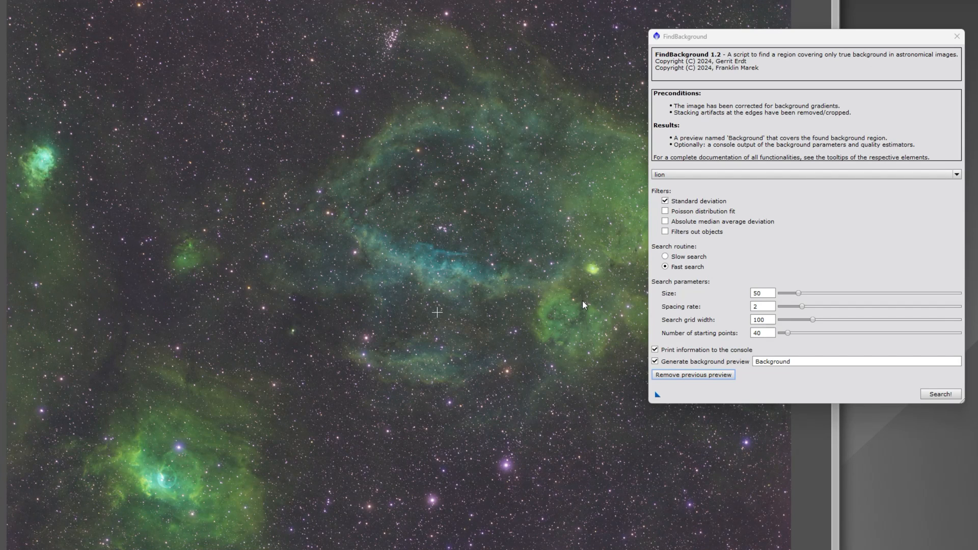
{"action": "mouse_move", "coordinate": [465, 336]}
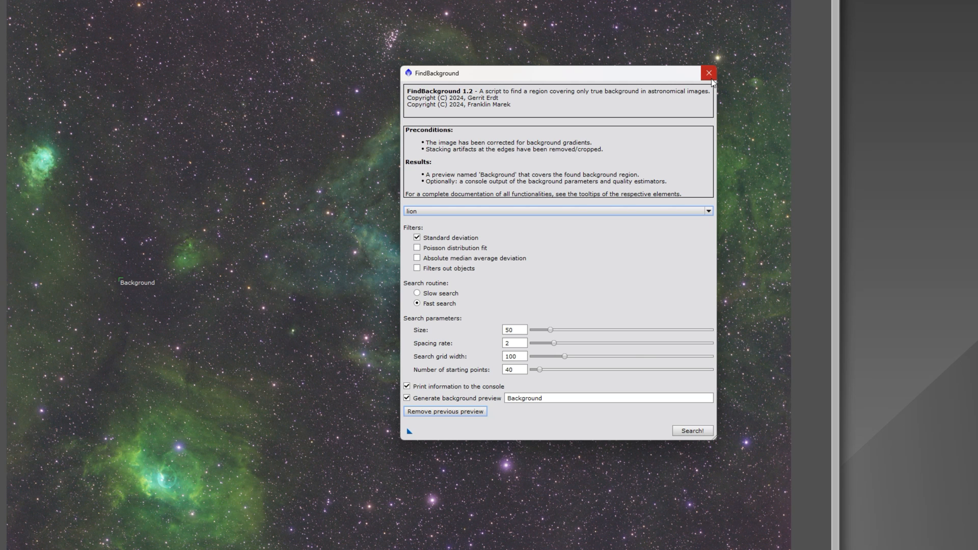
- Dismiss FindBackground after the lion image gains its Background preview
{"action": "left_click", "coordinate": [709, 73]}
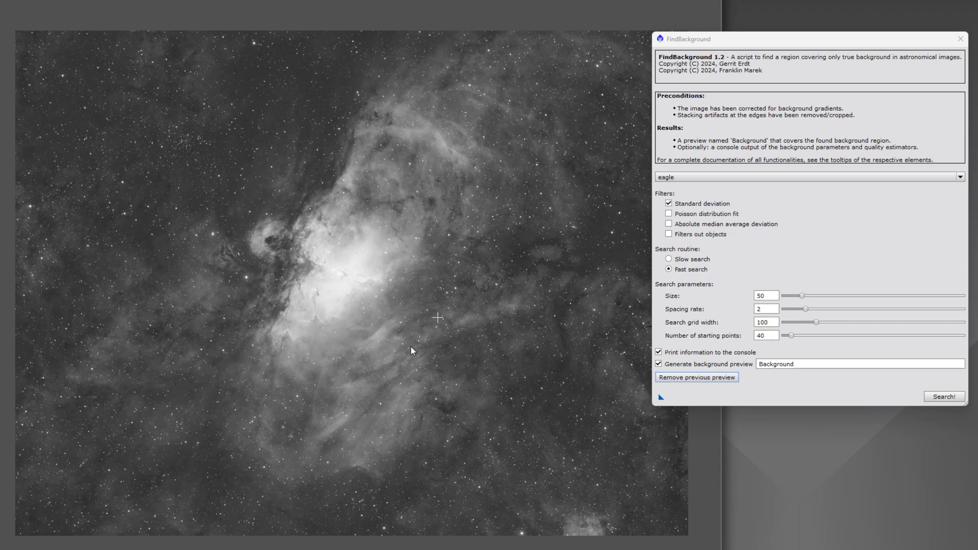
{"action": "mouse_move", "coordinate": [305, 196]}
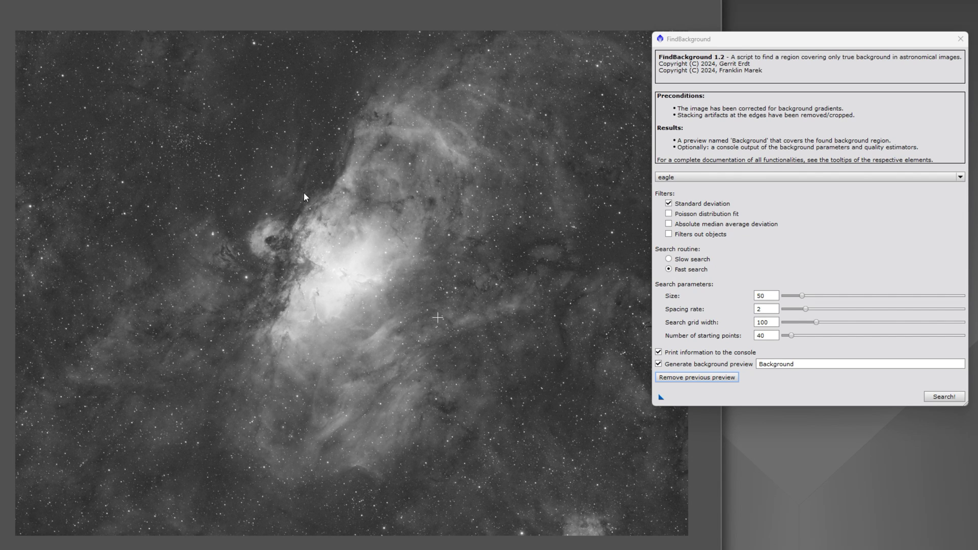
{"action": "mouse_move", "coordinate": [569, 337]}
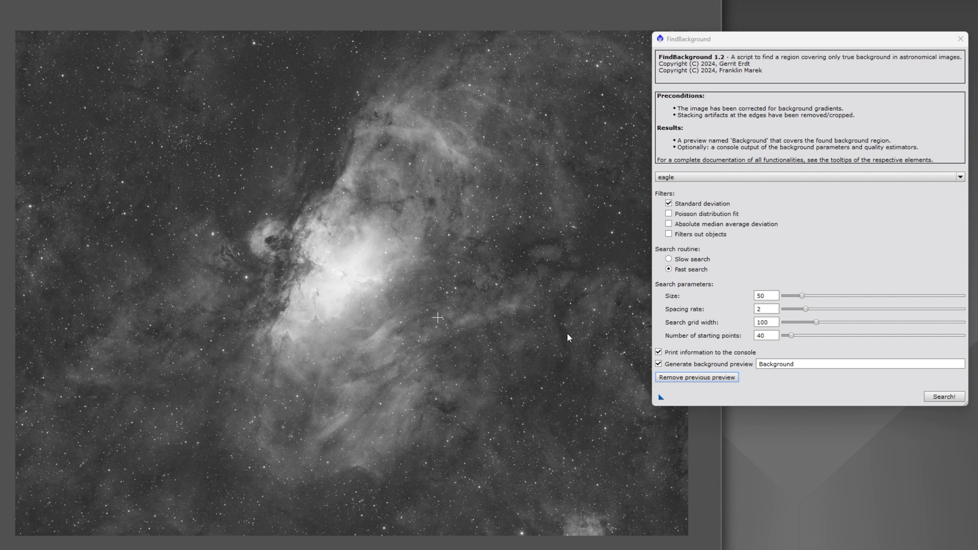
{"action": "mouse_move", "coordinate": [116, 186]}
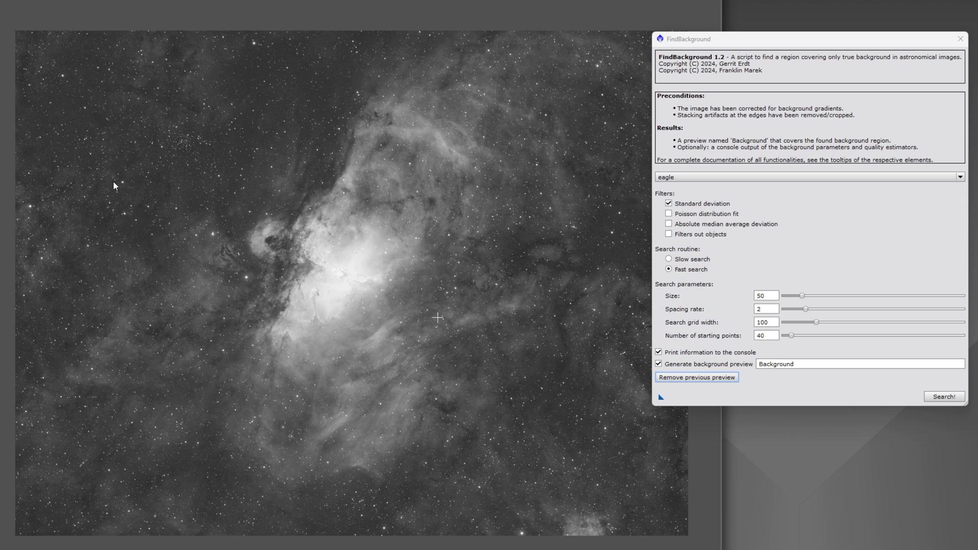
{"action": "mouse_move", "coordinate": [210, 505]}
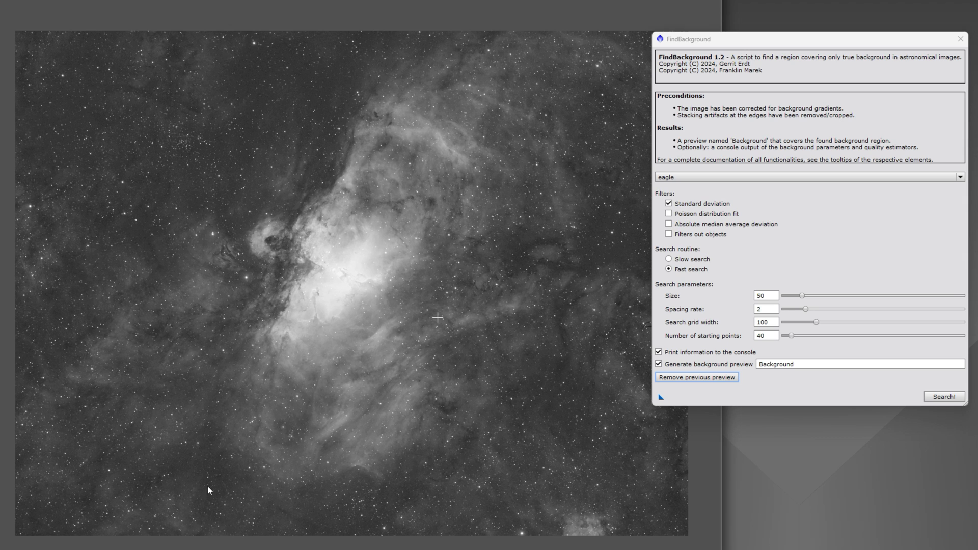
{"action": "mouse_move", "coordinate": [604, 253]}
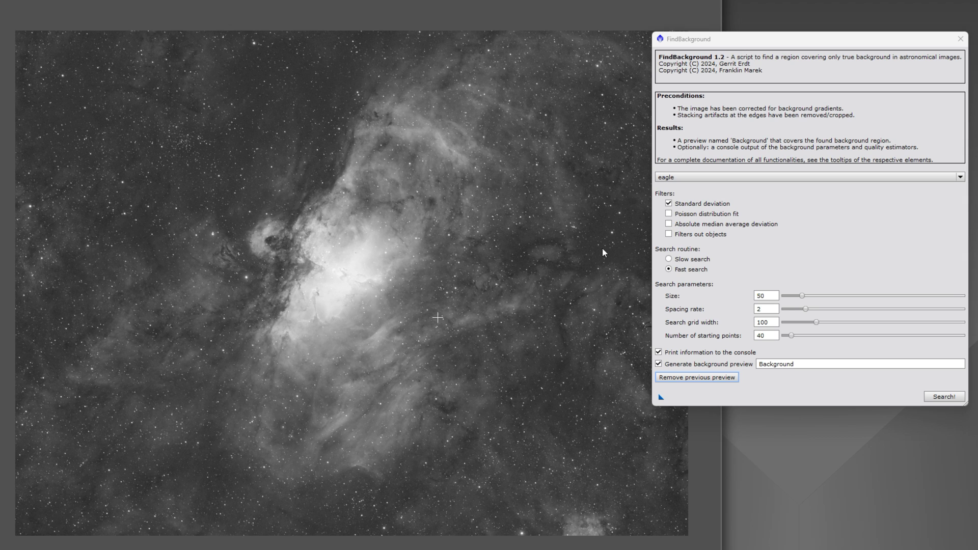
{"action": "mouse_move", "coordinate": [234, 104]}
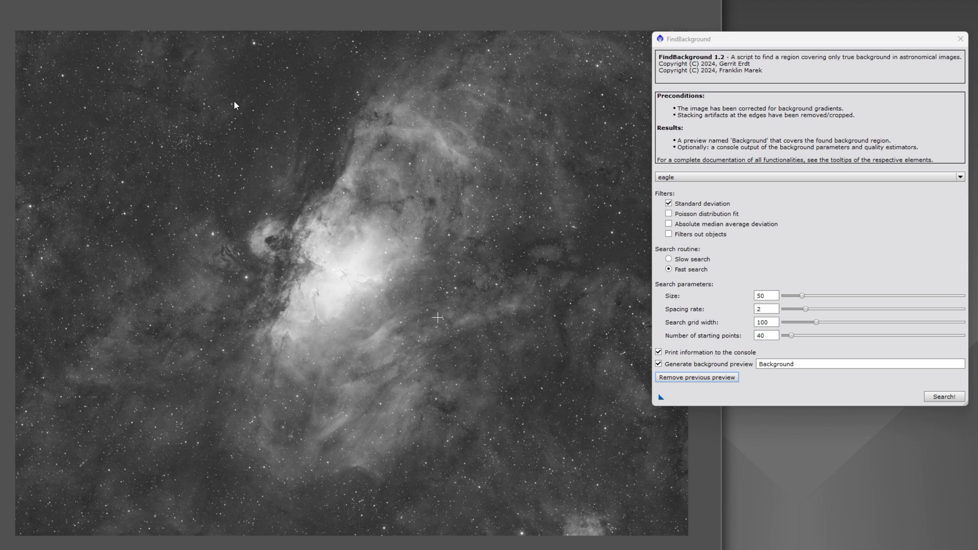
{"action": "mouse_move", "coordinate": [625, 277]}
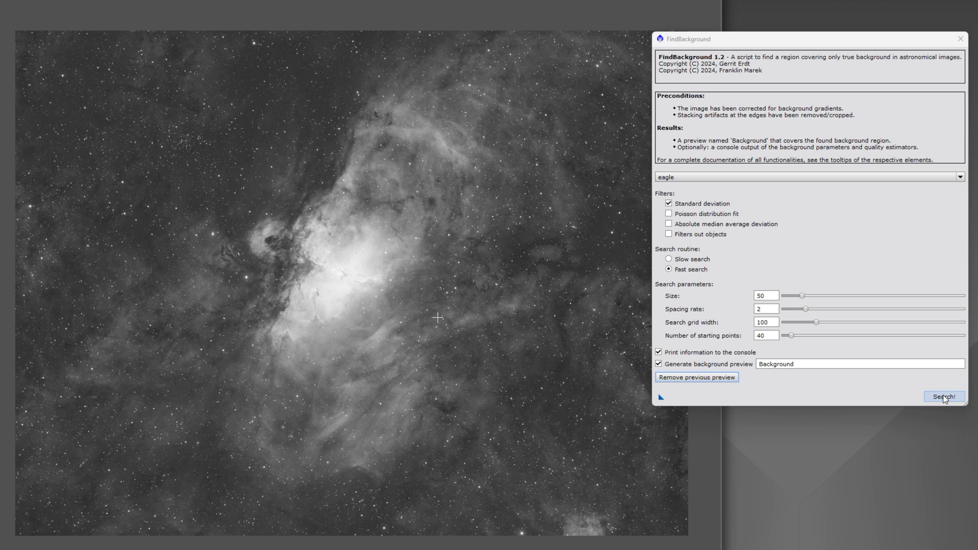
- Search the eagle image for true background and dismiss the dialog to reveal its preview
{"action": "left_click", "coordinate": [941, 395]}
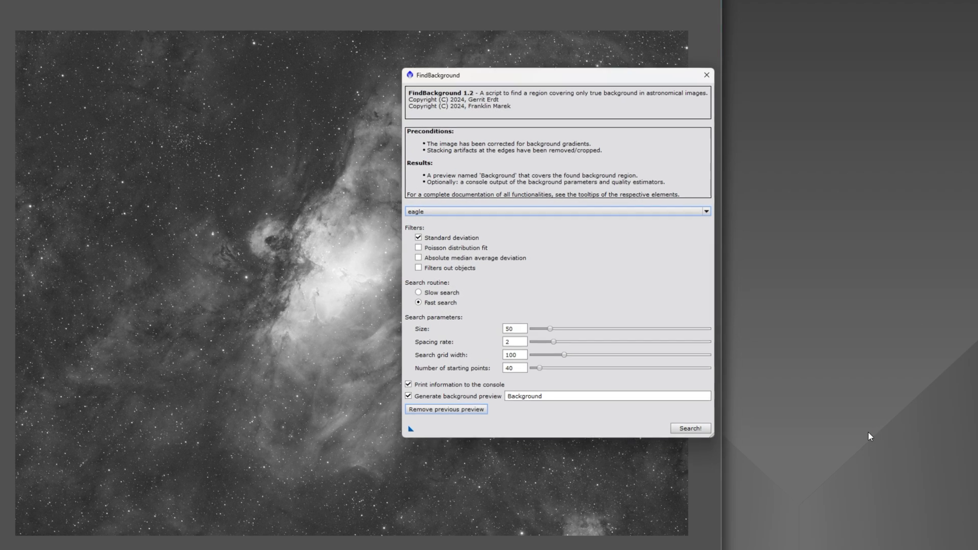
{"action": "left_click", "coordinate": [691, 428]}
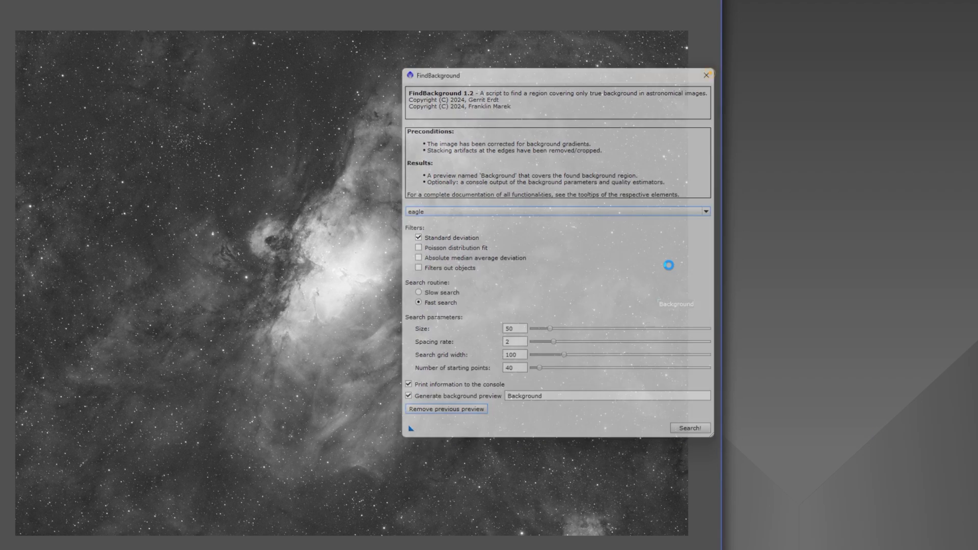
{"action": "left_click", "coordinate": [691, 428]}
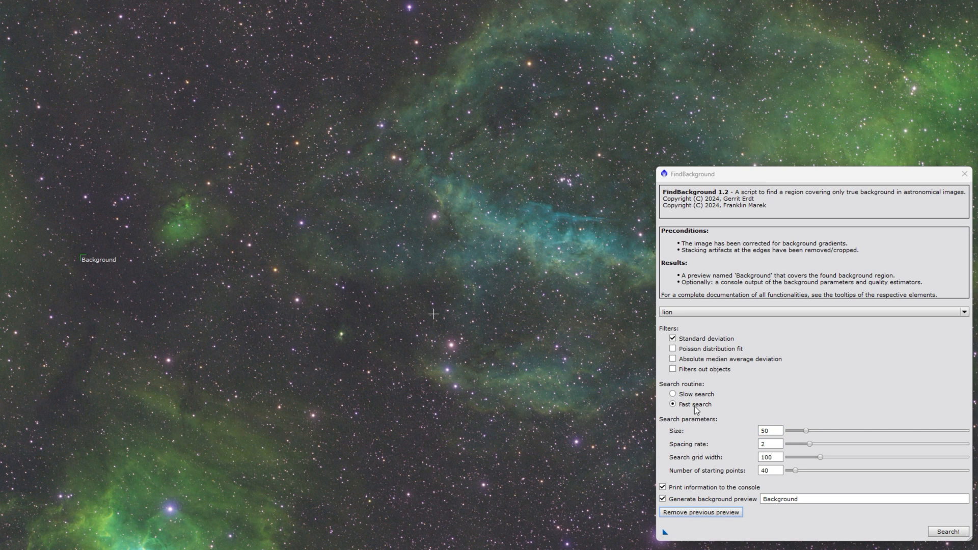
{"action": "mouse_move", "coordinate": [560, 378]}
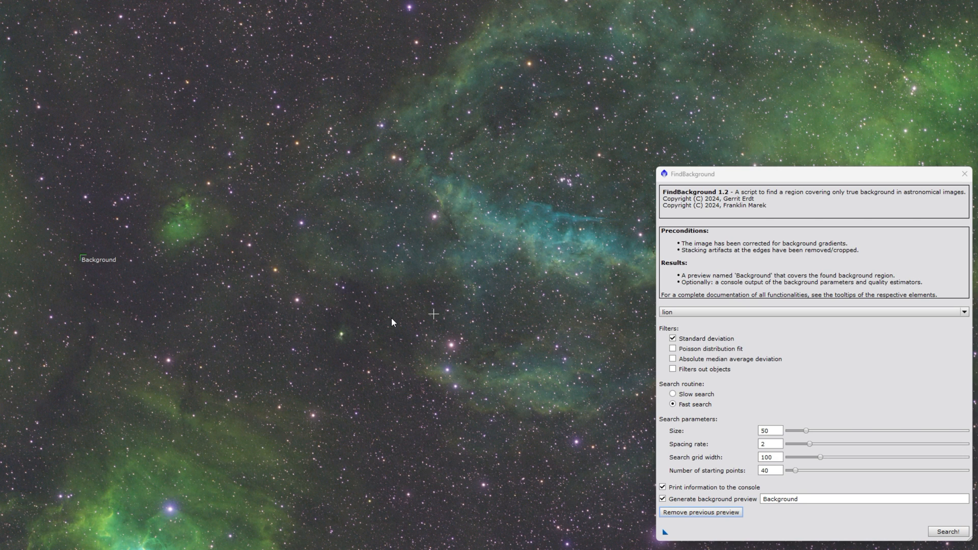
{"action": "mouse_move", "coordinate": [360, 325]}
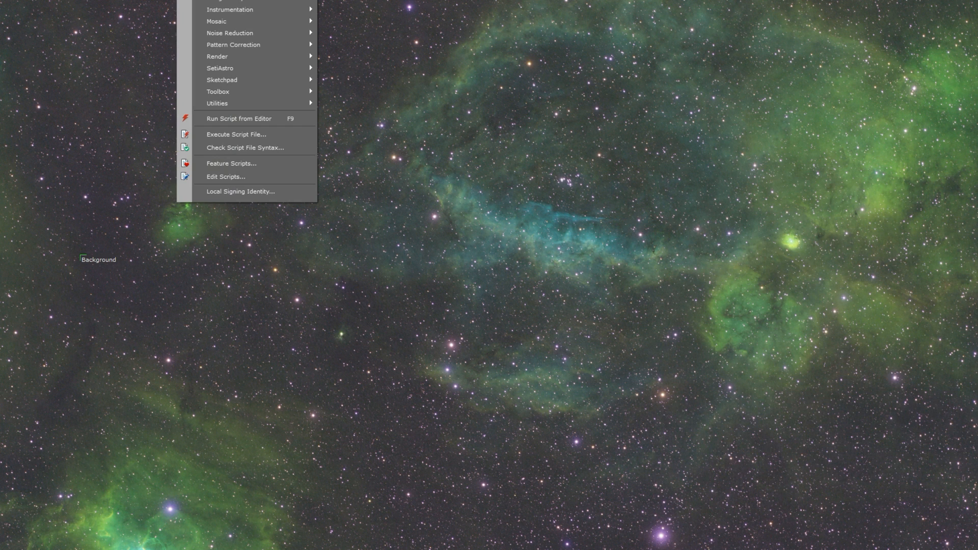
{"action": "mouse_move", "coordinate": [208, 69]}
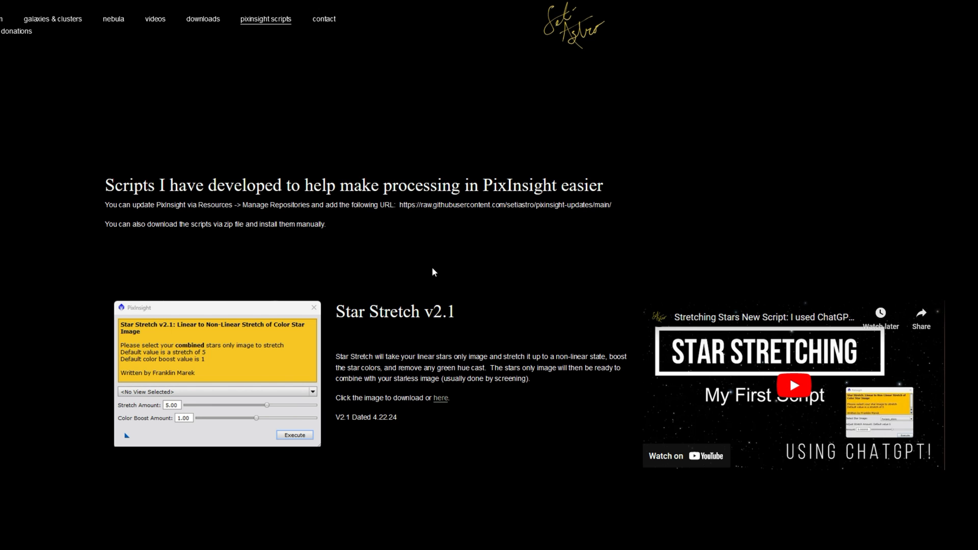
{"action": "mouse_move", "coordinate": [463, 290]}
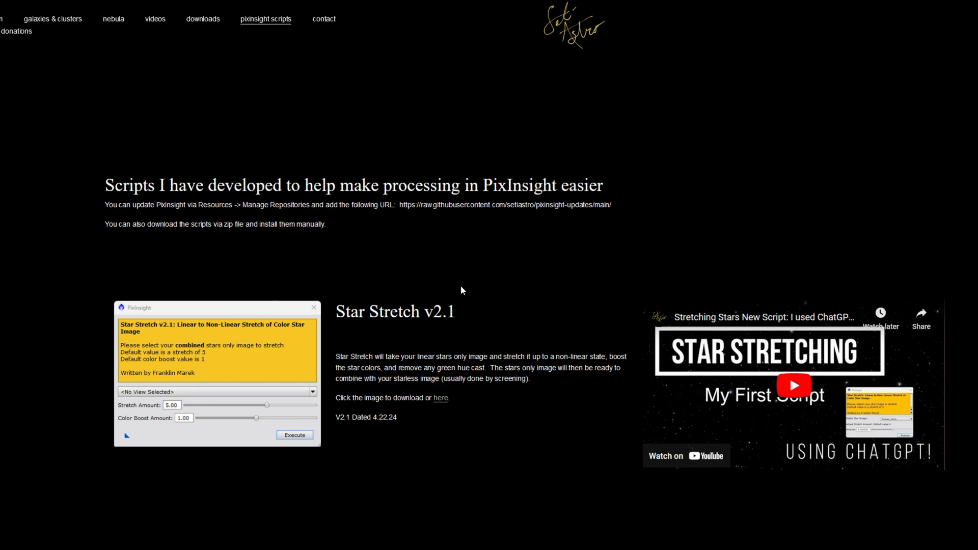
{"action": "mouse_move", "coordinate": [461, 294]}
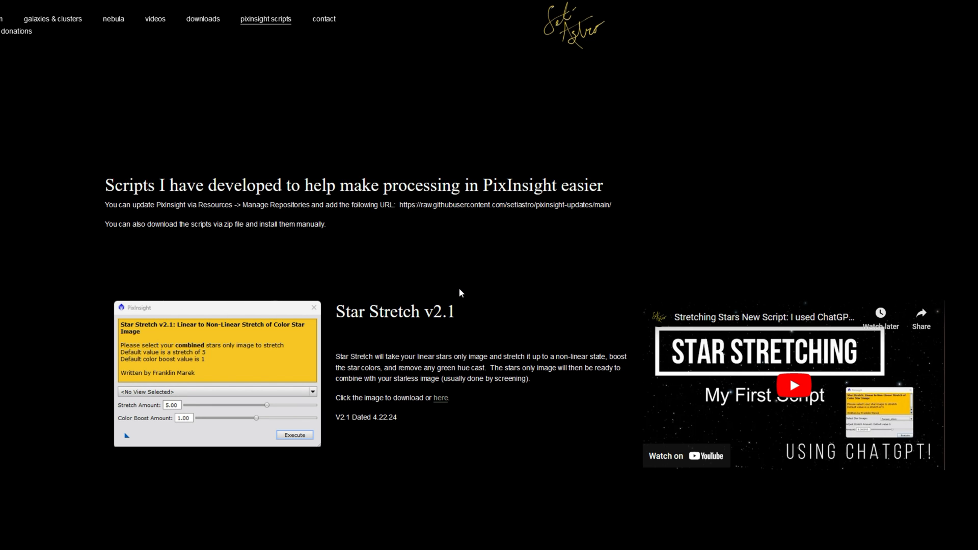
- Scroll the setiastro scripts page down to the Find Background Preview entry
{"action": "scroll", "scroll_direction": "down", "scroll_amount": 3}
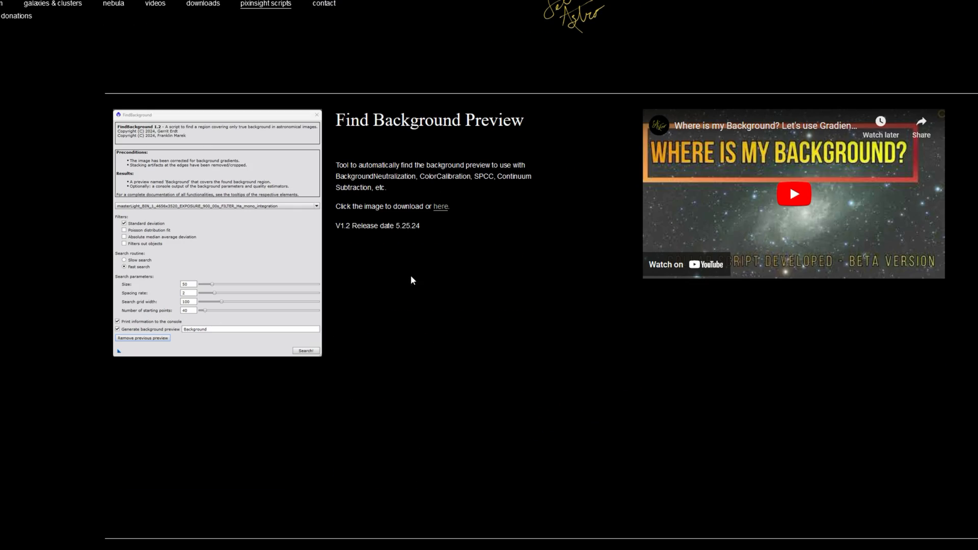
{"action": "mouse_move", "coordinate": [309, 128]}
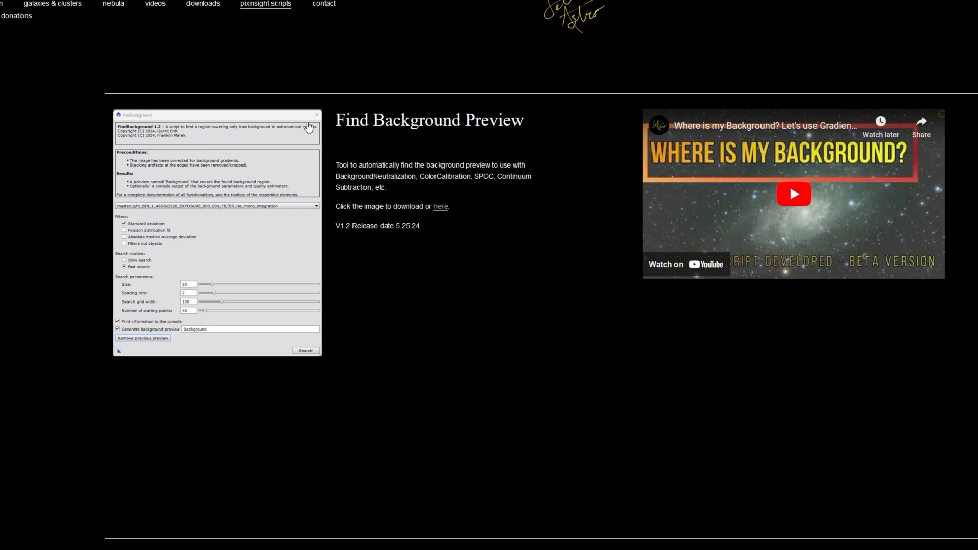